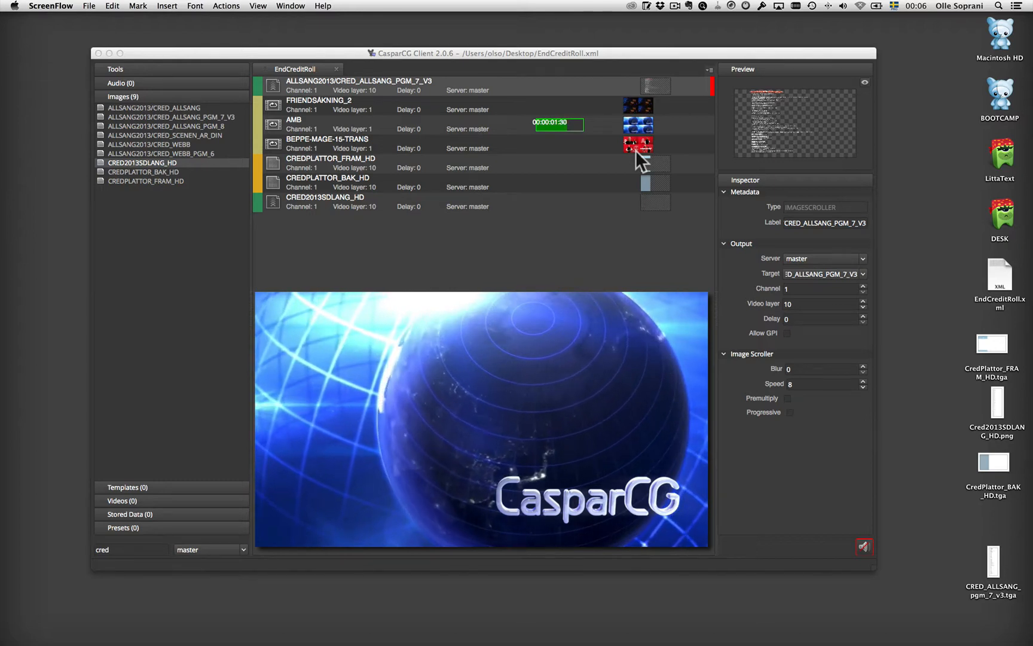
pyautogui.moveTo(524, 221)
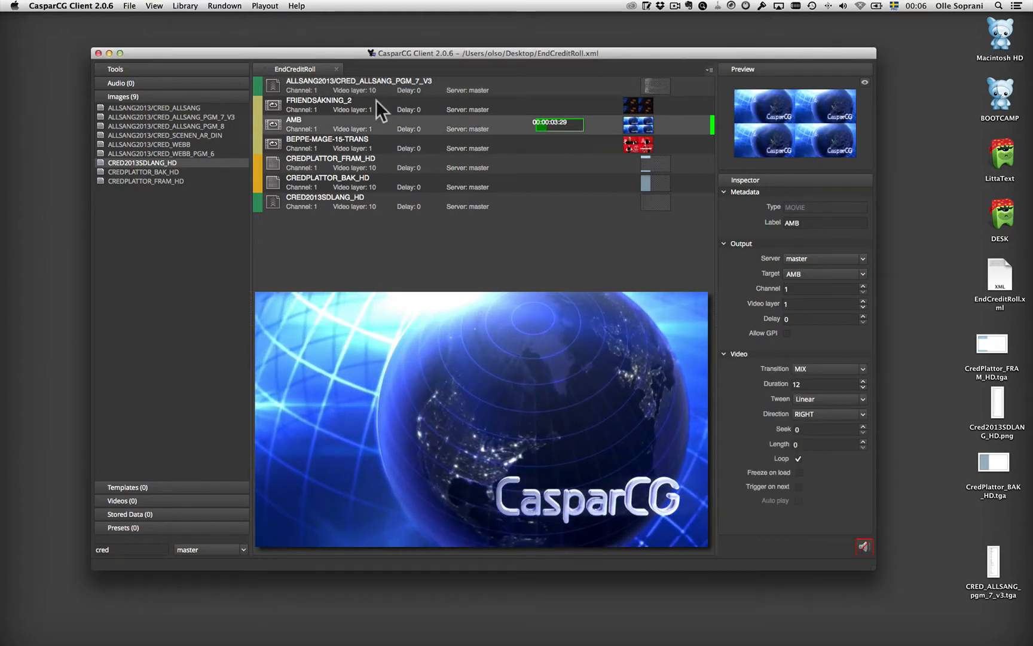
# Play the grouped credit items to output with F2 and switch over to Photoshop
pyautogui.click(359, 86)
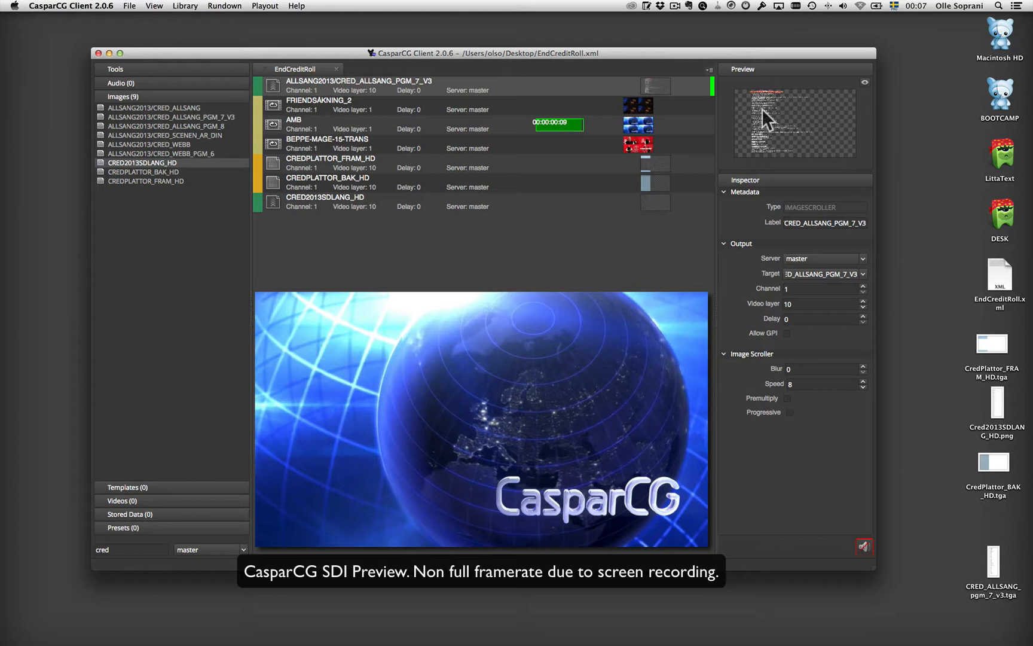
pyautogui.moveTo(496, 157)
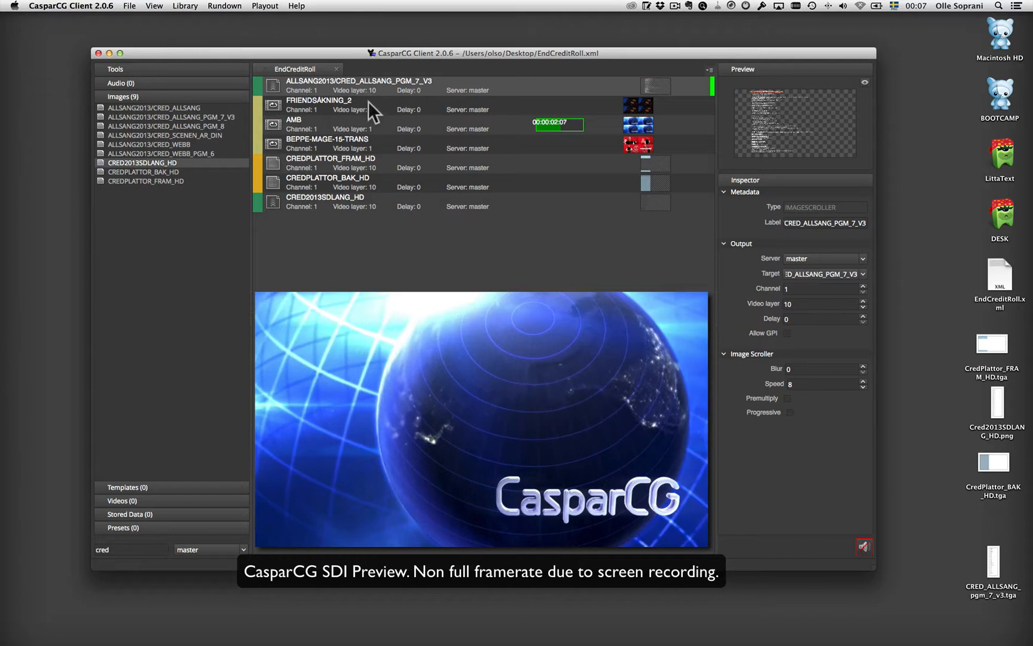
pyautogui.press('f2')
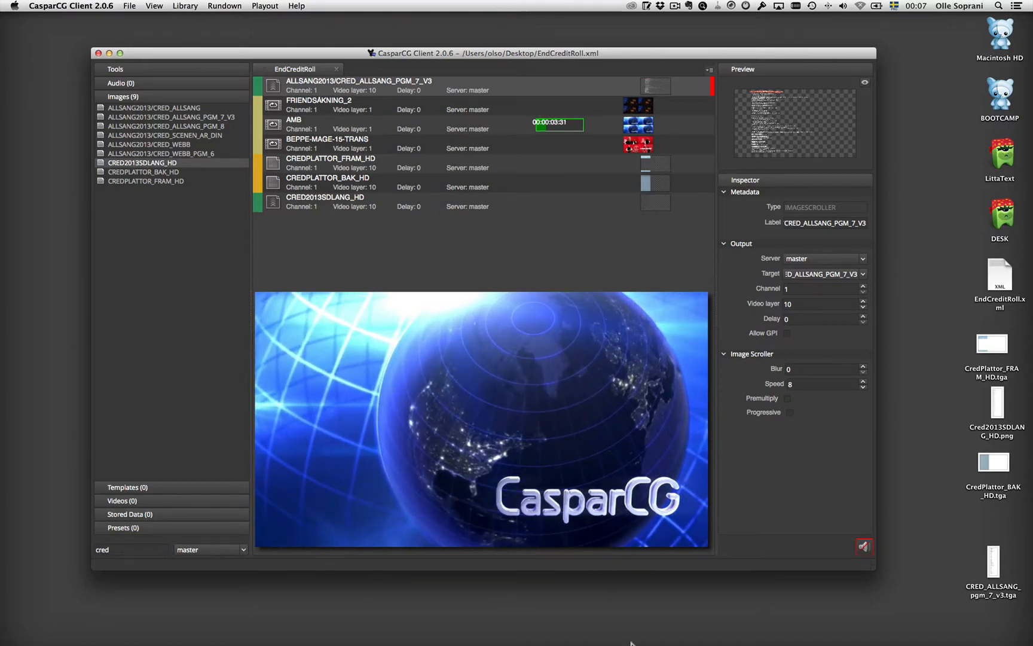
pyautogui.click(614, 625)
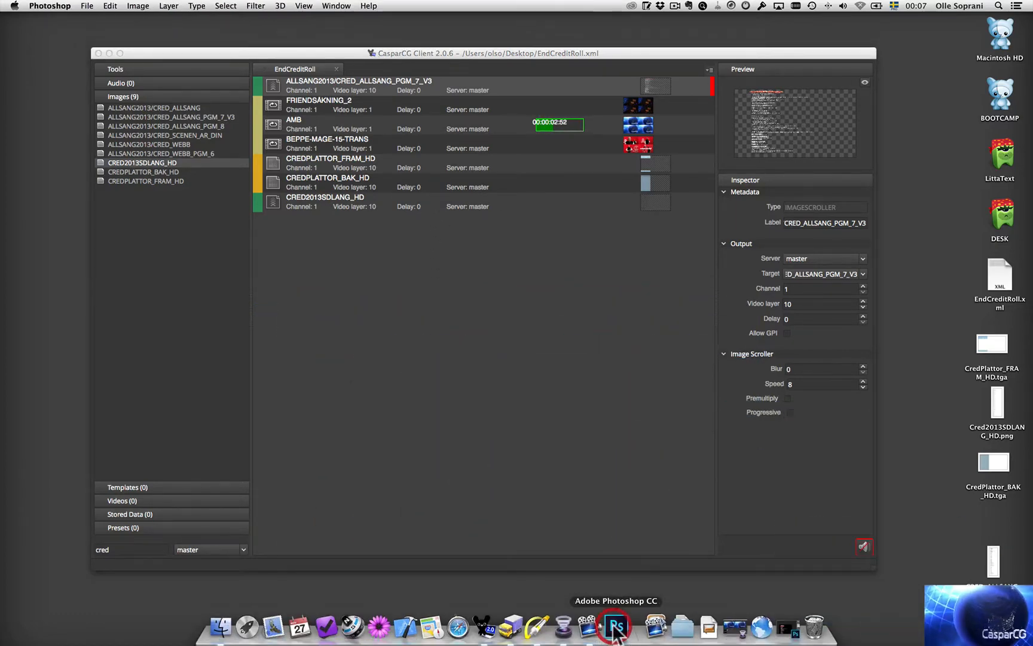
pyautogui.click(615, 624)
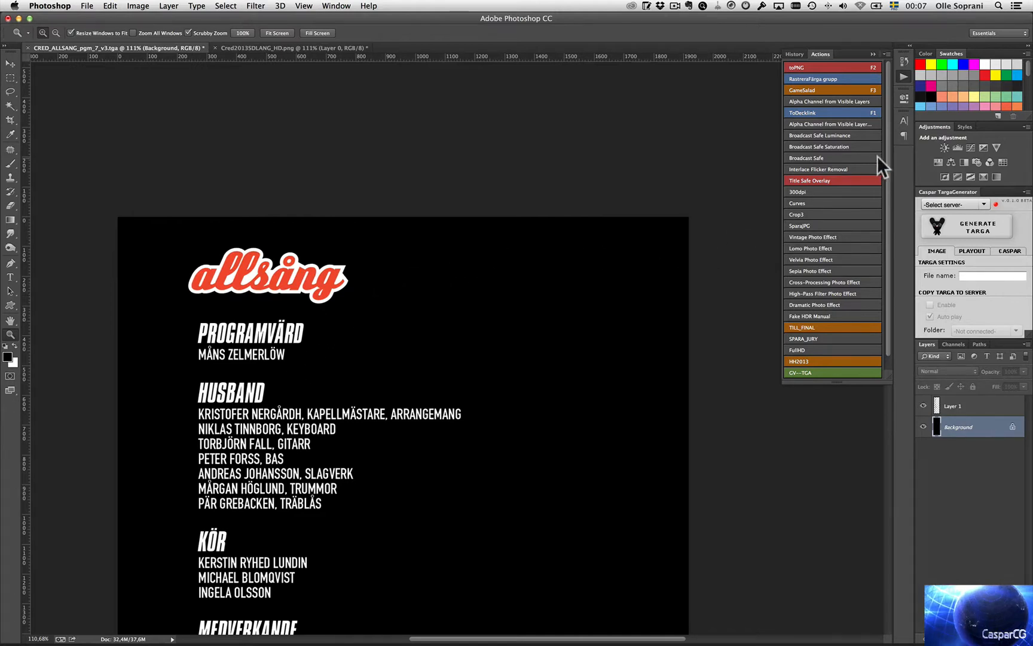
# Scroll through the tall 1920 px credit-roll image from top to bottom and back
pyautogui.scroll(-3)
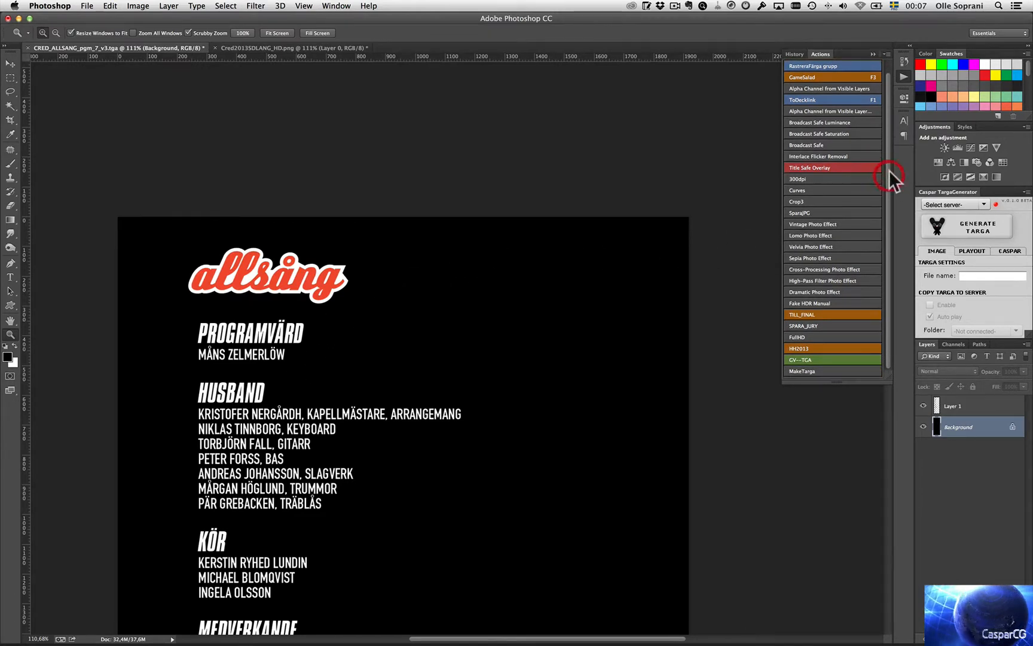
pyautogui.moveTo(894, 286)
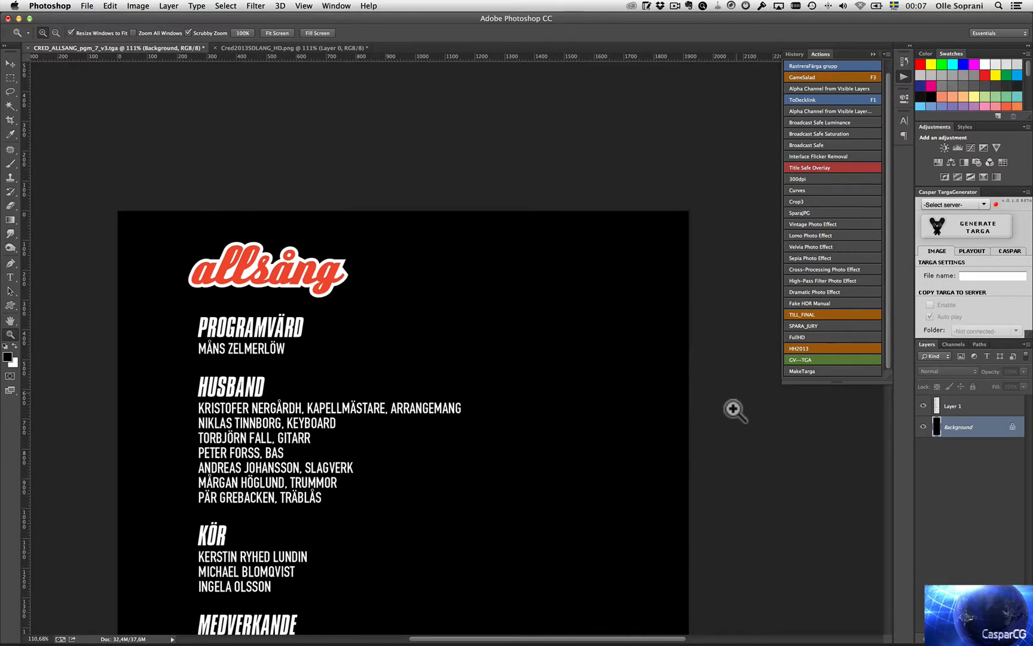
pyautogui.scroll(-3)
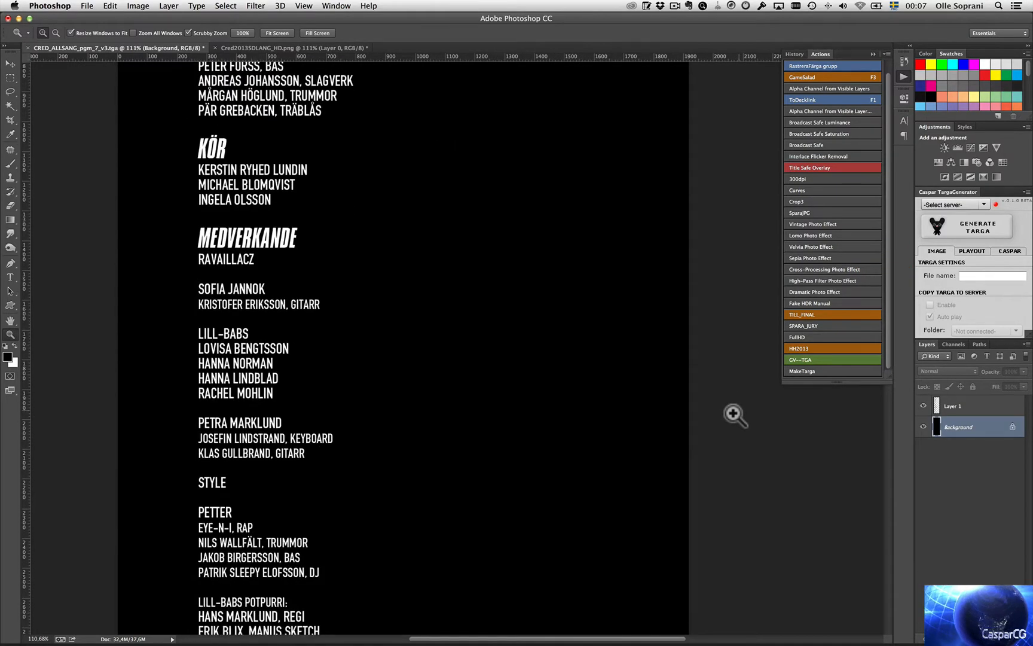
pyautogui.scroll(-3)
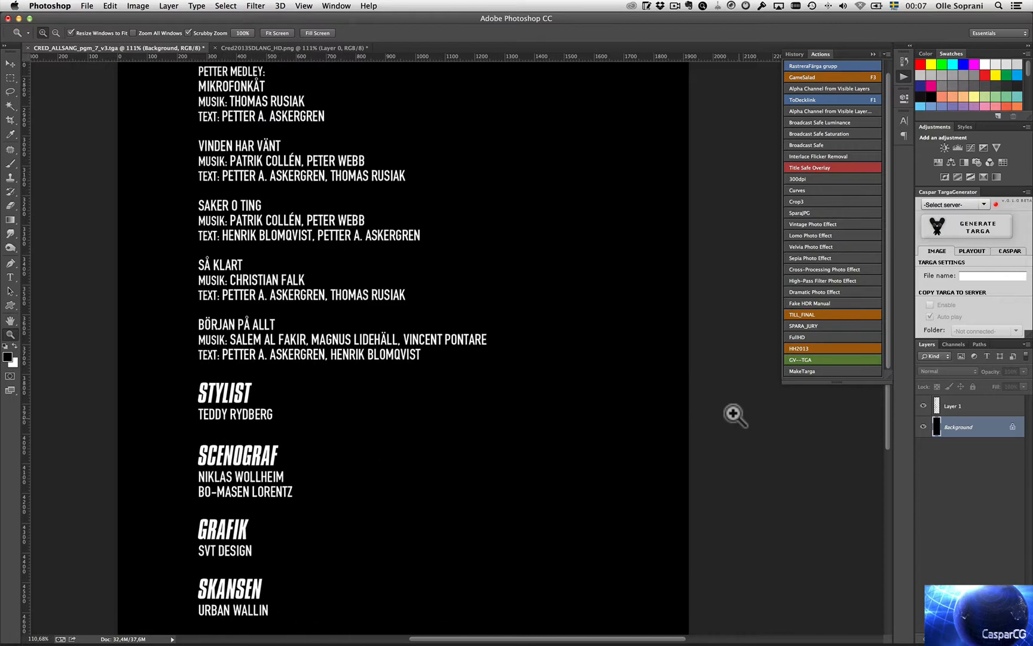
pyautogui.scroll(-3)
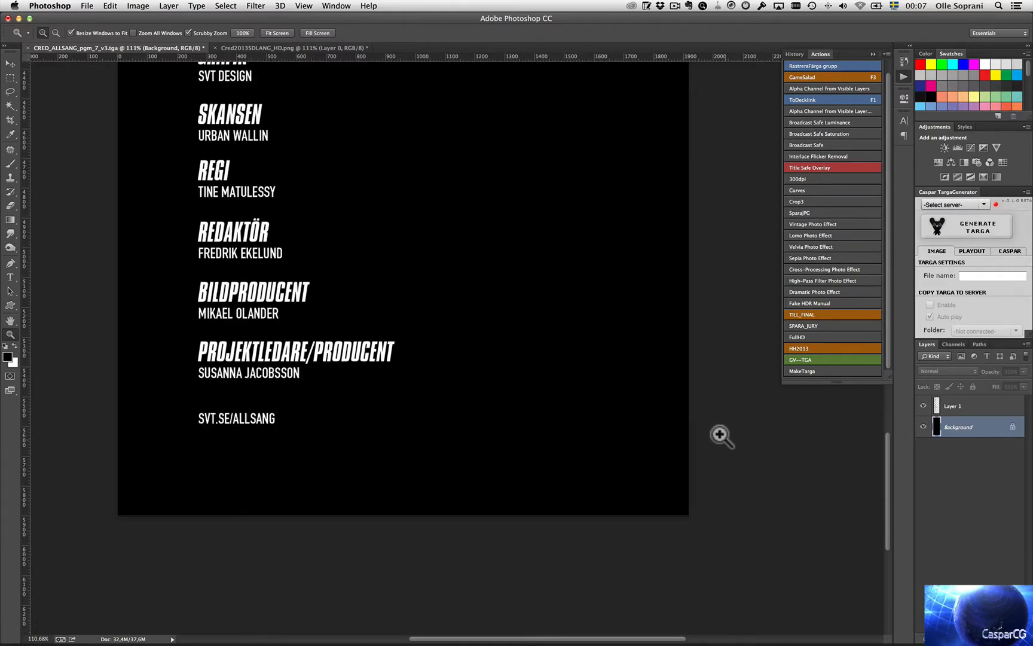
pyautogui.scroll(3)
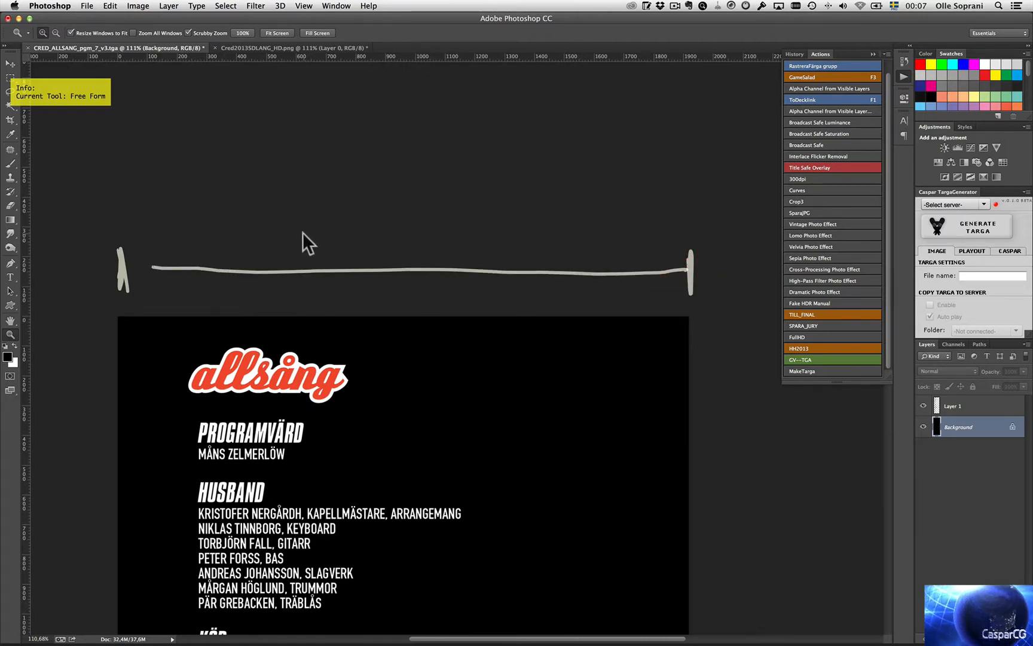
pyautogui.moveTo(297, 230)
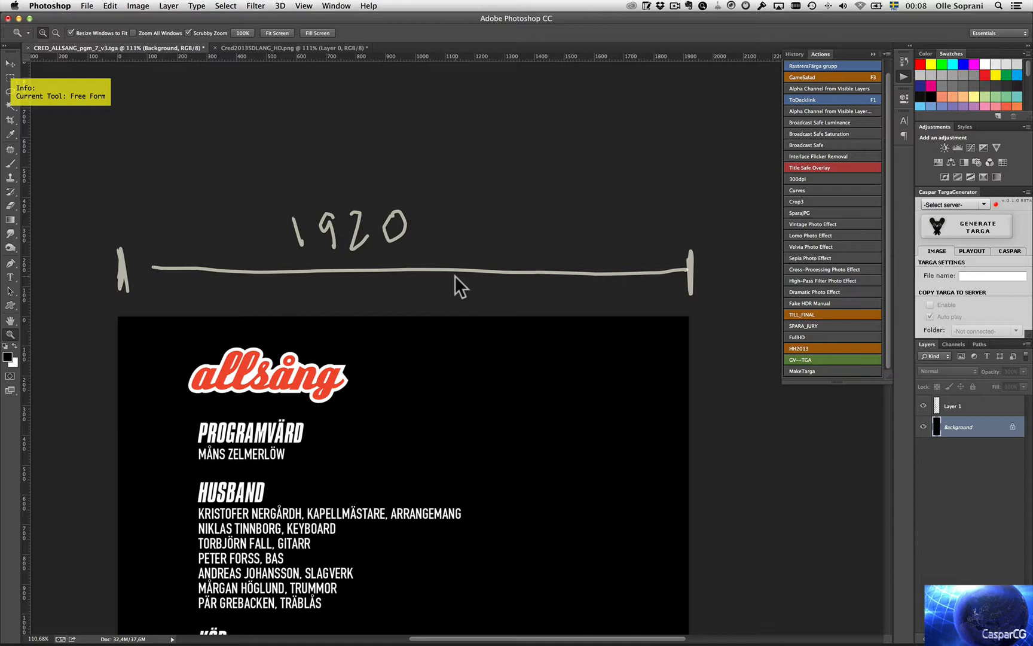
pyautogui.moveTo(523, 273)
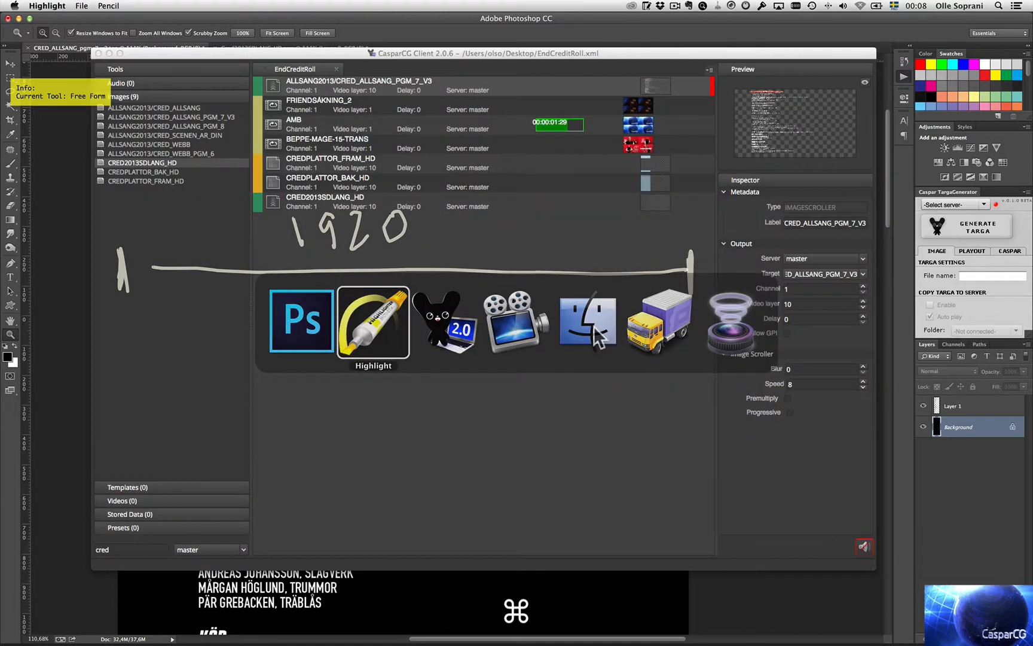
# Hide the black Background layer so the credits sit over transparency, then show the channels with Alpha 1
pyautogui.click(301, 321)
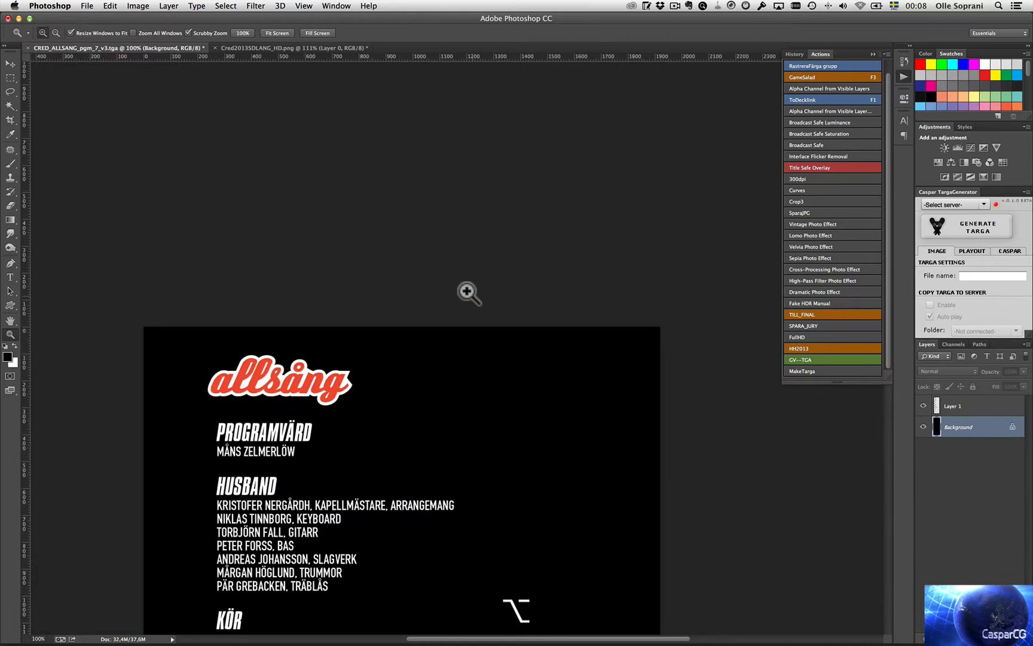
pyautogui.scroll(-3)
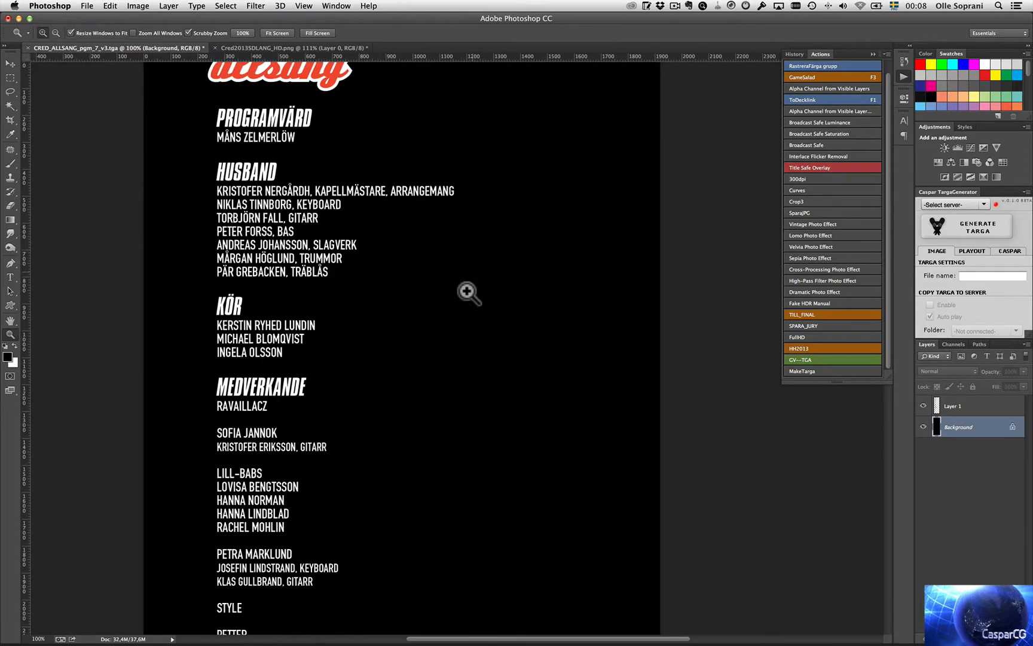
pyautogui.scroll(-3)
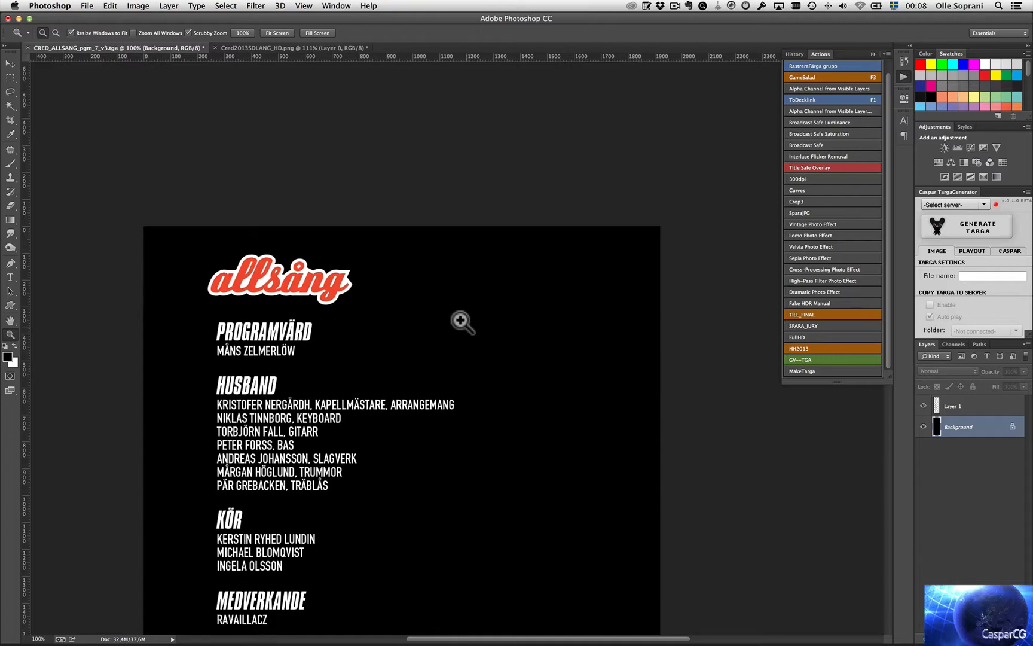
pyautogui.moveTo(921, 422)
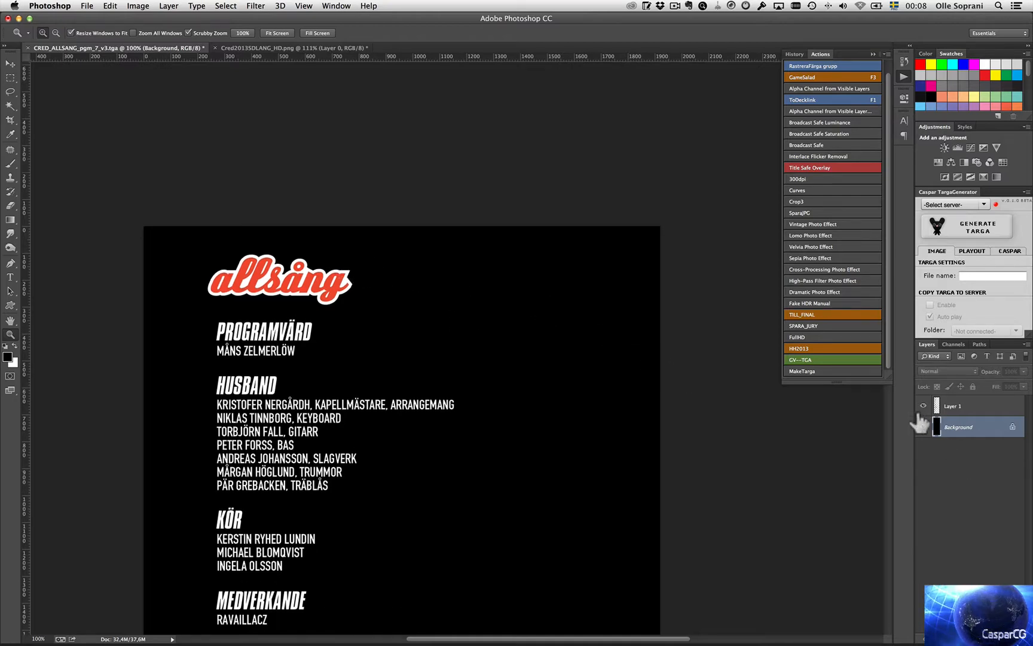
pyautogui.click(922, 427)
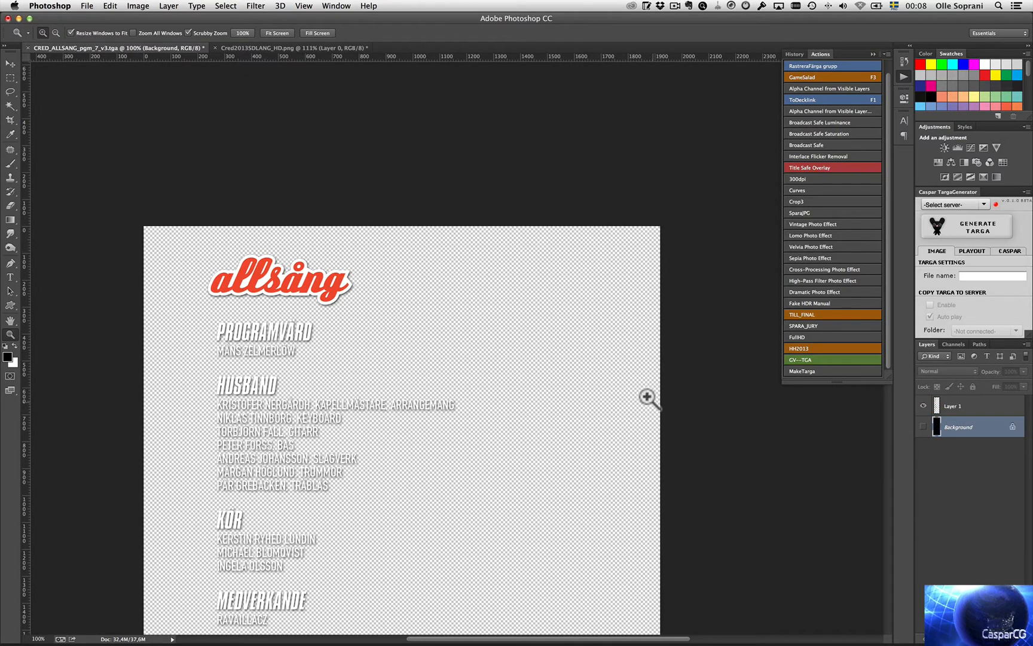
pyautogui.moveTo(405, 340)
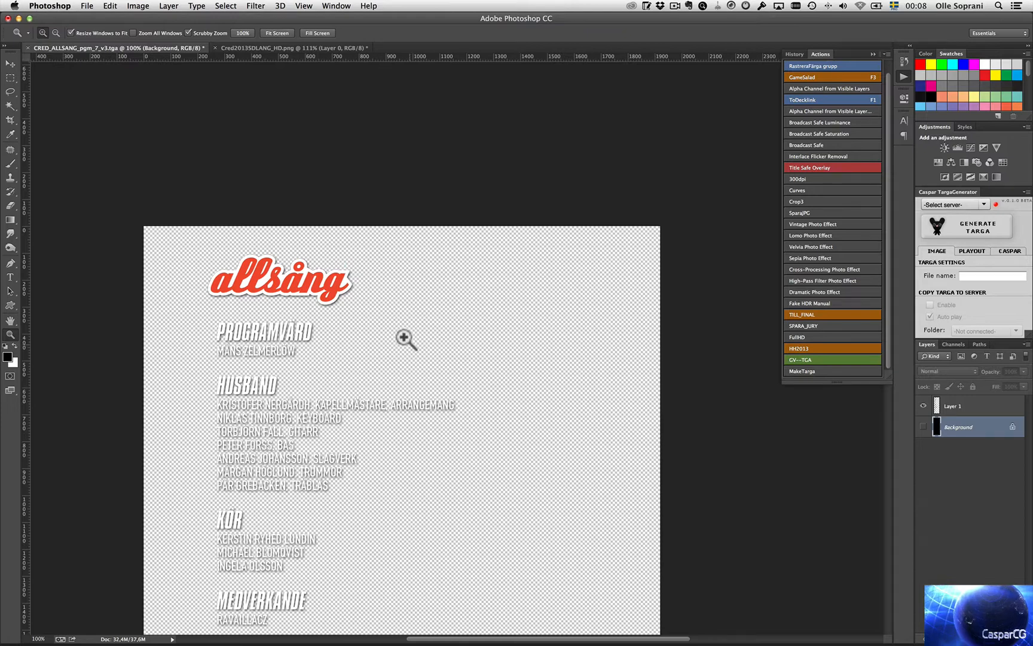
pyautogui.moveTo(952, 353)
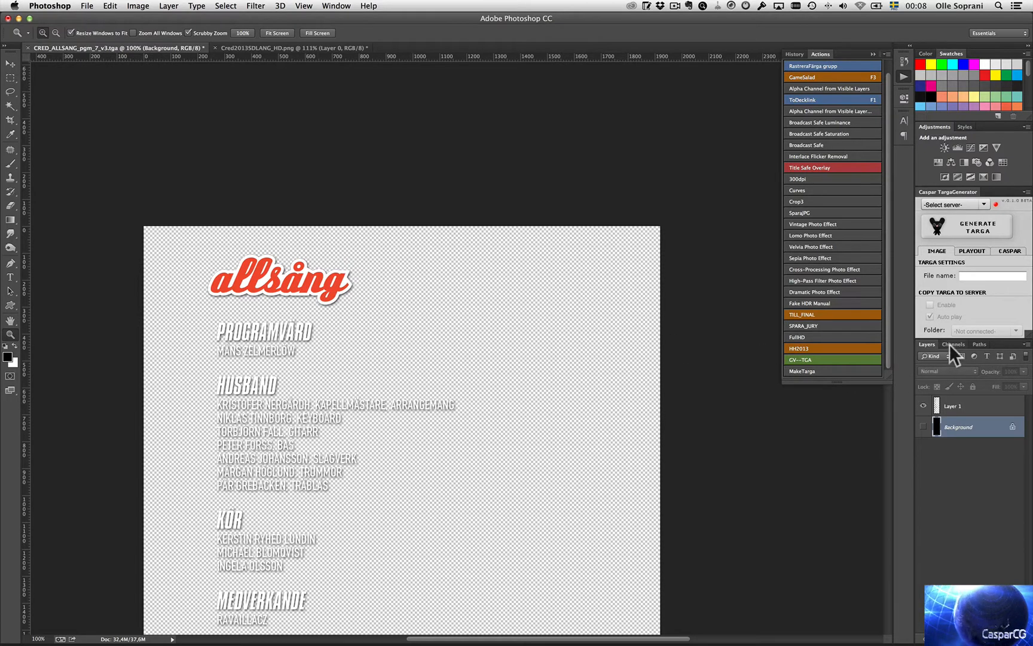
pyautogui.click(953, 343)
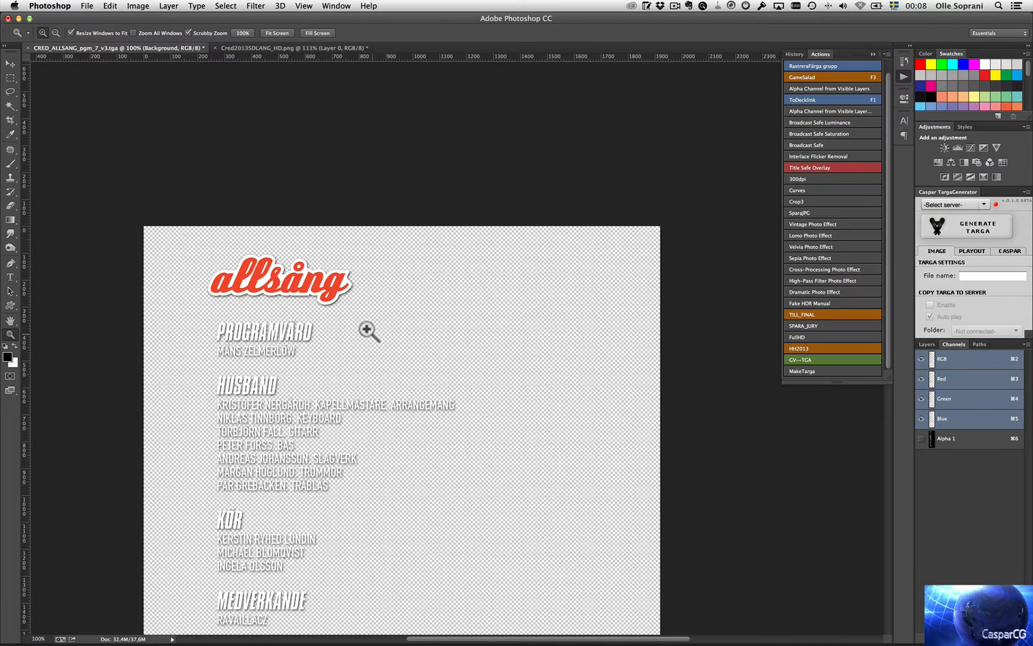
pyautogui.moveTo(326, 430)
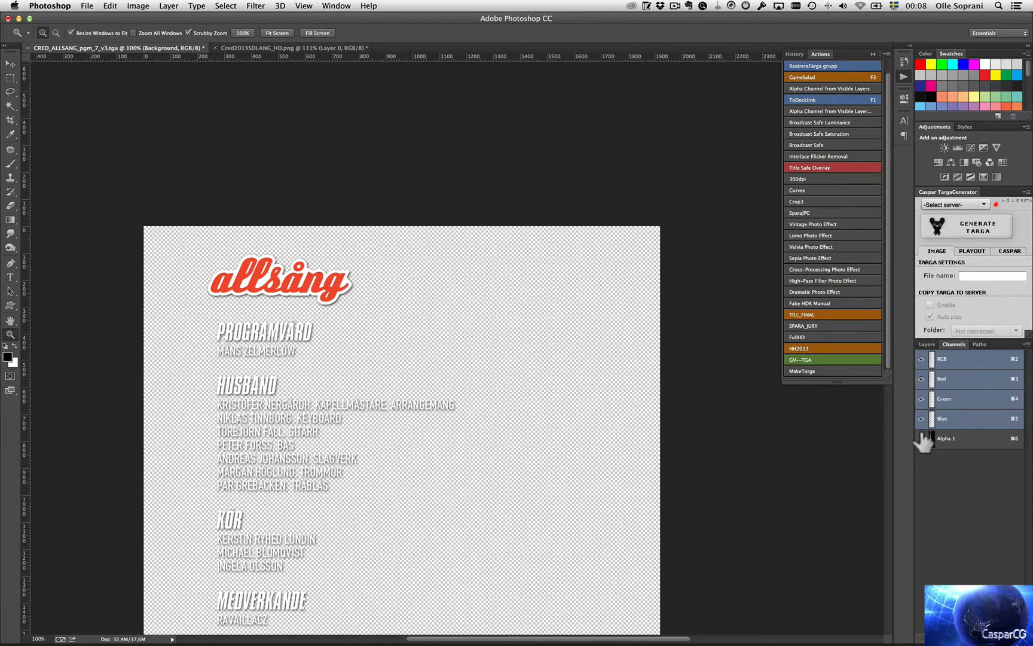
pyautogui.click(946, 438)
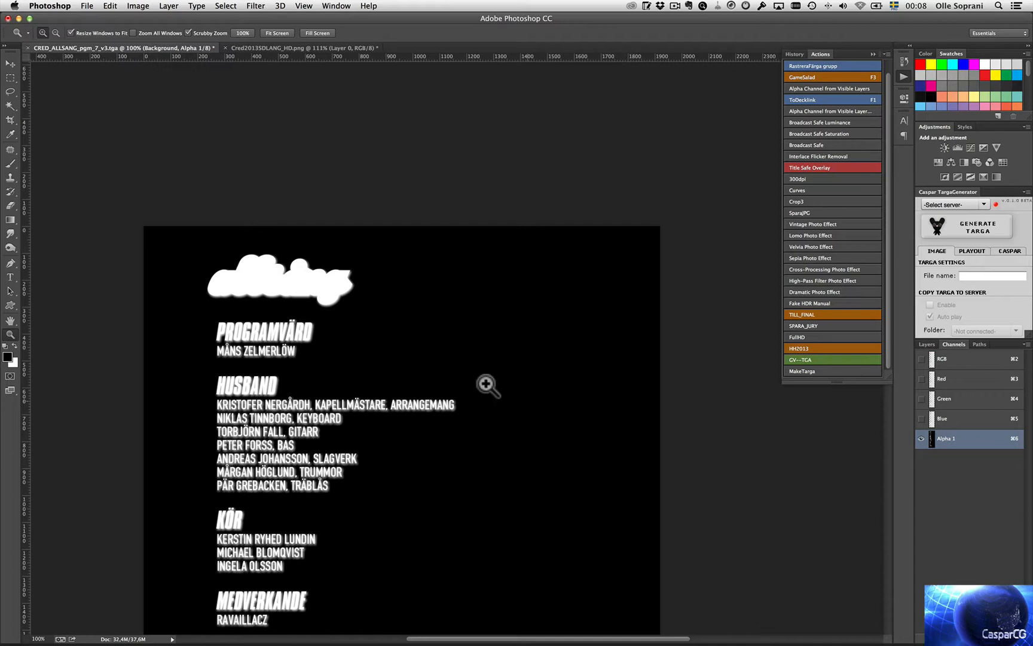
pyautogui.scroll(-3)
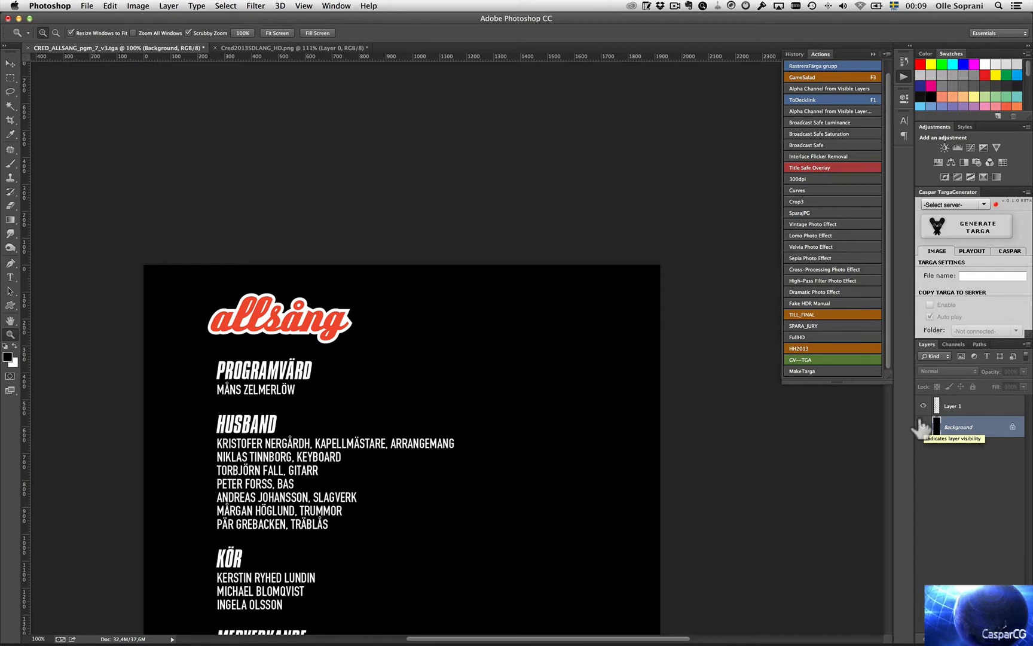
pyautogui.moveTo(483, 213)
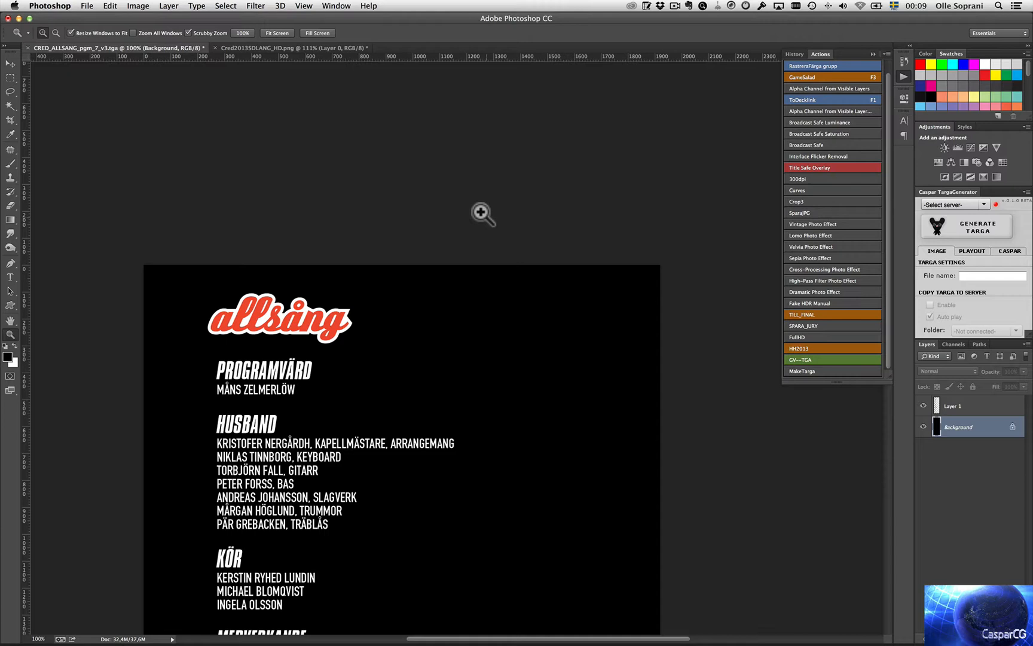
pyautogui.moveTo(345, 209)
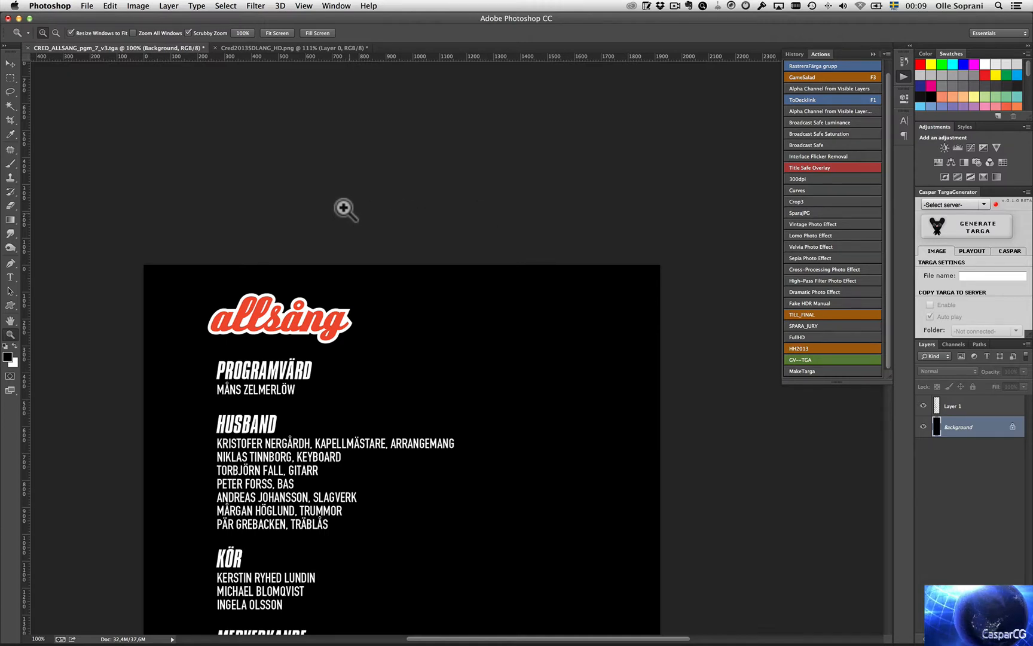
pyautogui.moveTo(172, 61)
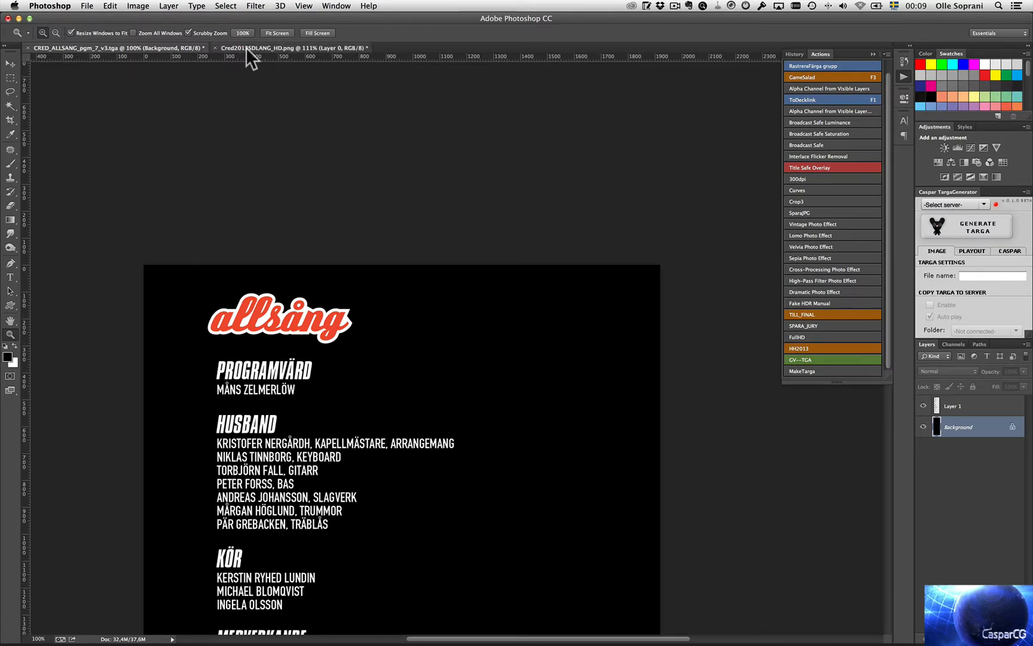
# Switch to Cred2013SDLANG_HD.png and zoom in on the credit names, then back out to the whole roll
pyautogui.click(289, 48)
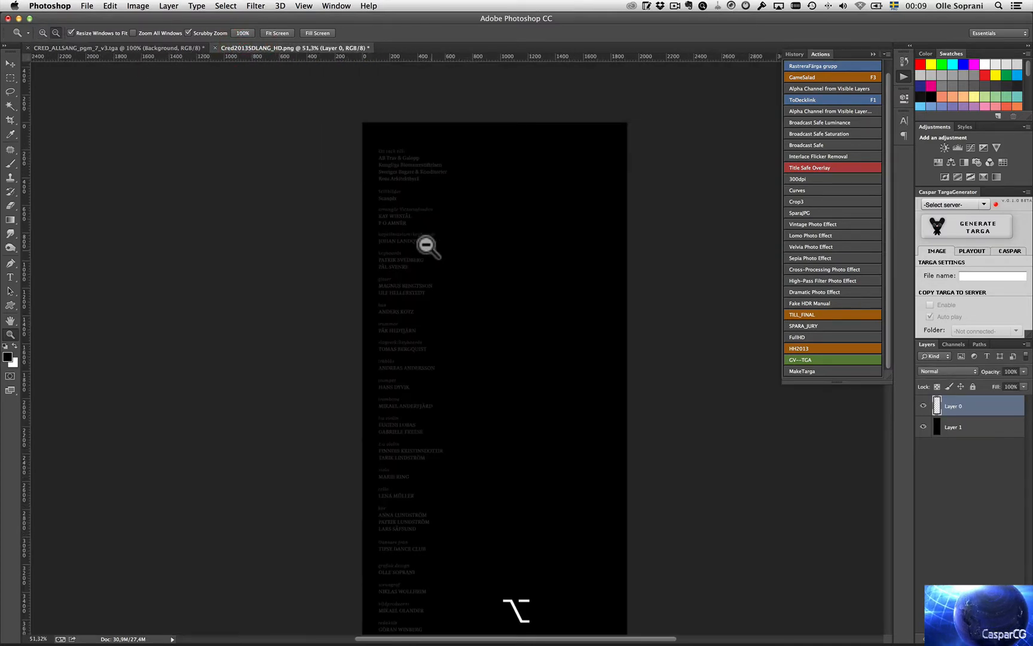
pyautogui.click(923, 426)
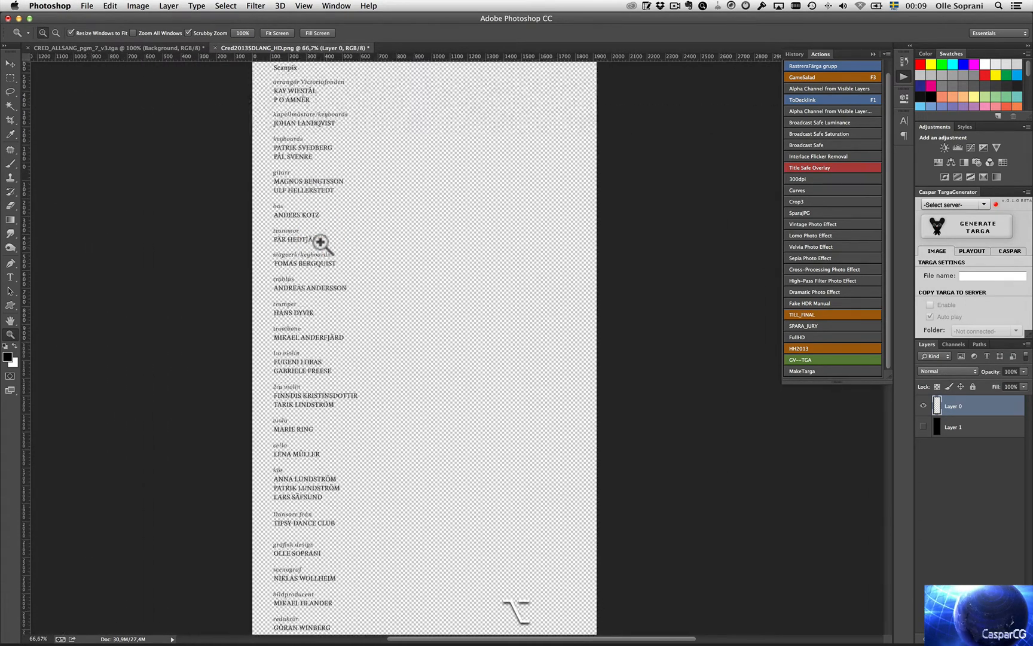
pyautogui.scroll(-3)
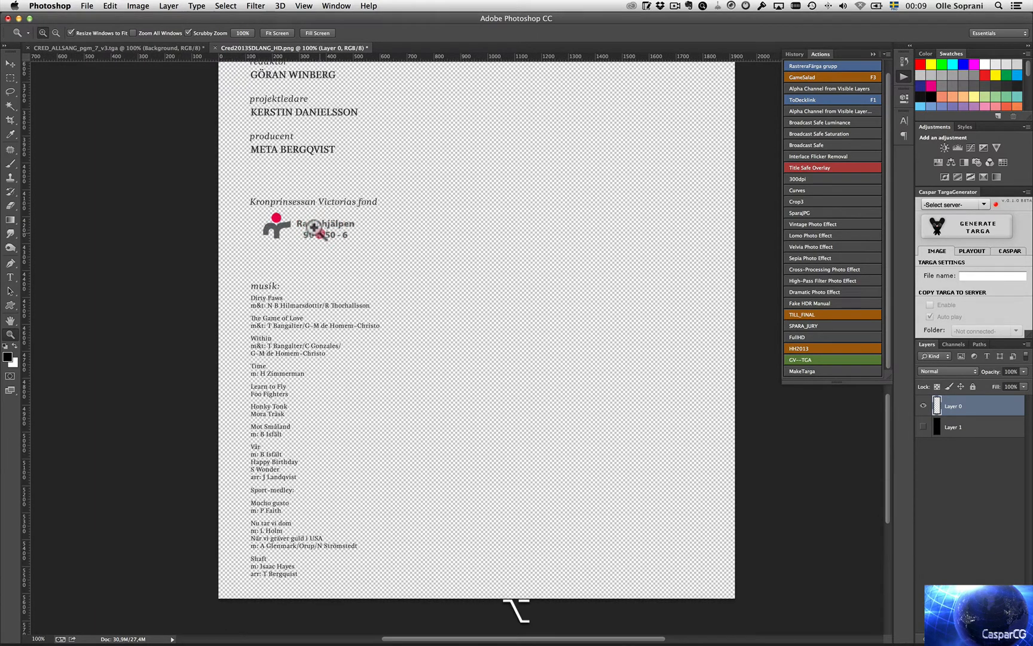
pyautogui.click(314, 228)
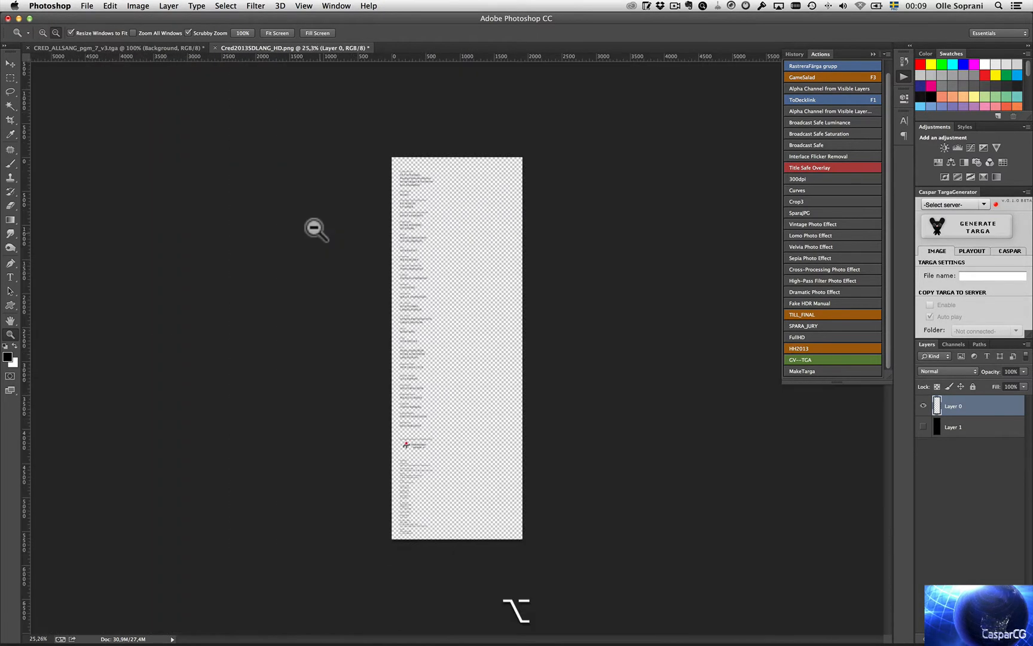
pyautogui.moveTo(645, 257)
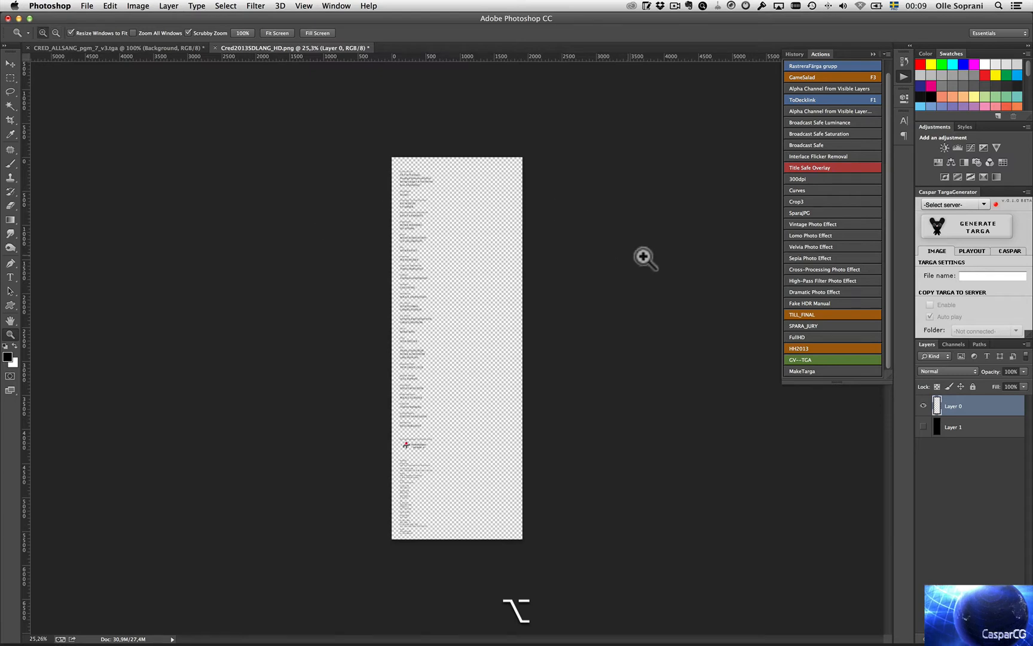
# Check the credit roll's Alpha 1 channel, make the black backdrop Layer 1 visible, then hide Photoshop
pyautogui.click(953, 343)
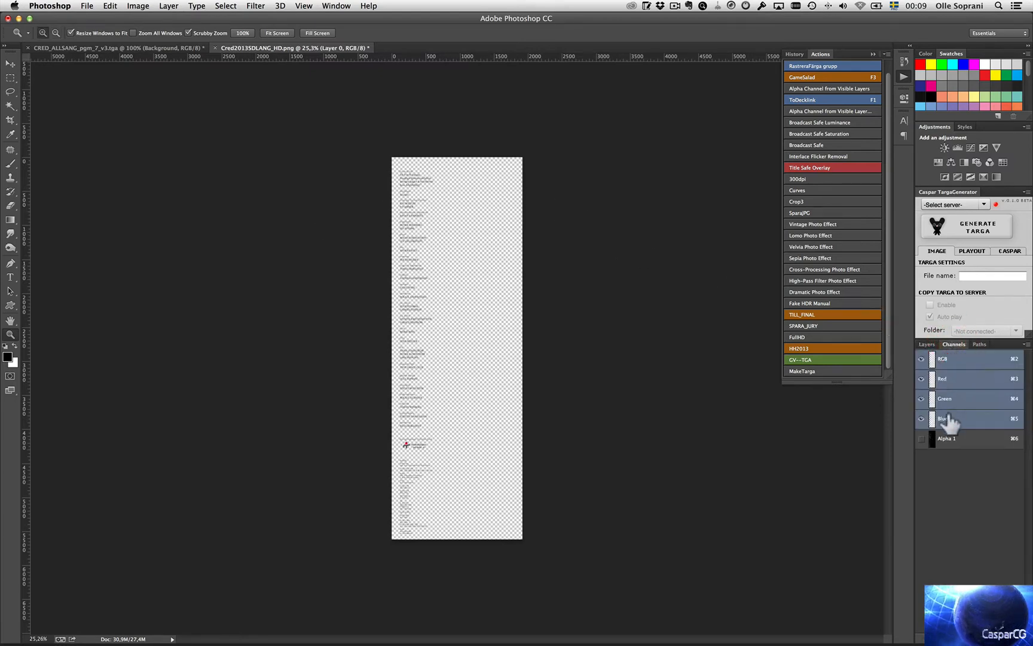
pyautogui.click(947, 438)
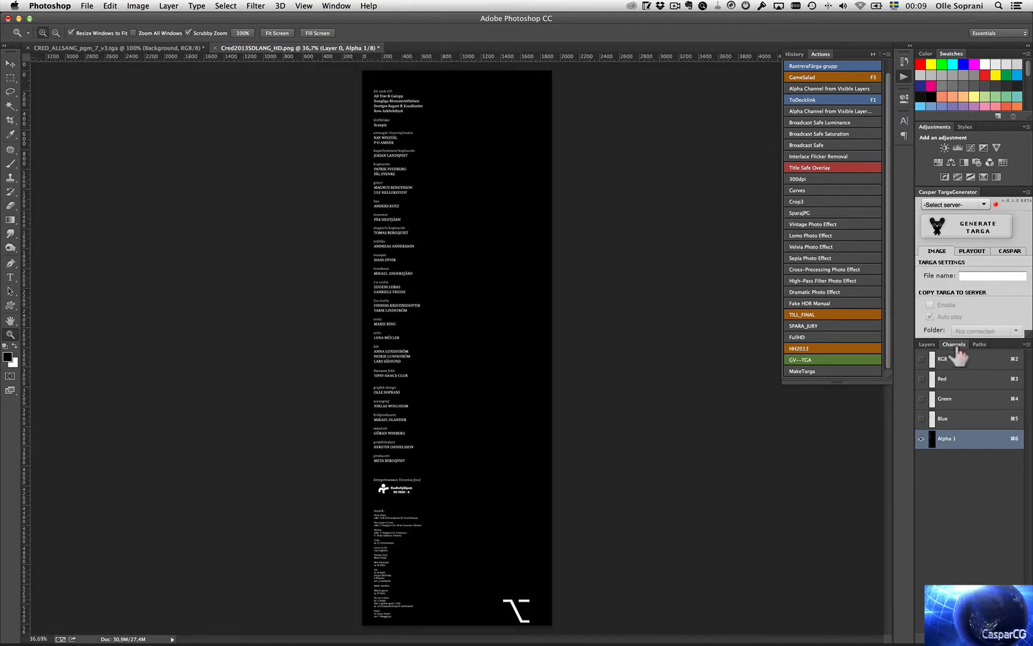
pyautogui.click(926, 343)
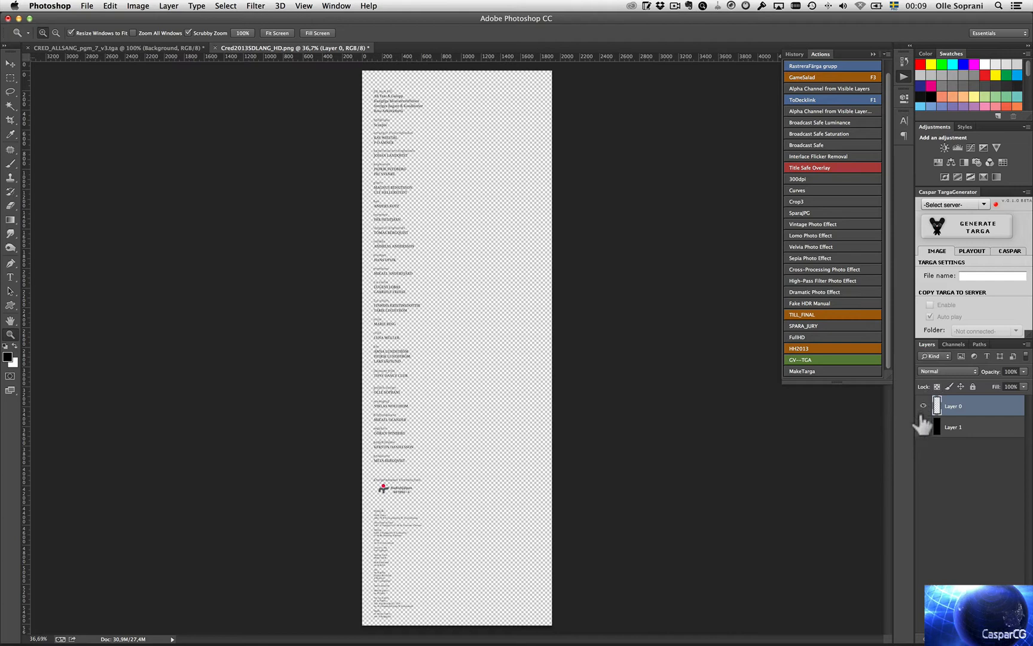
pyautogui.click(923, 427)
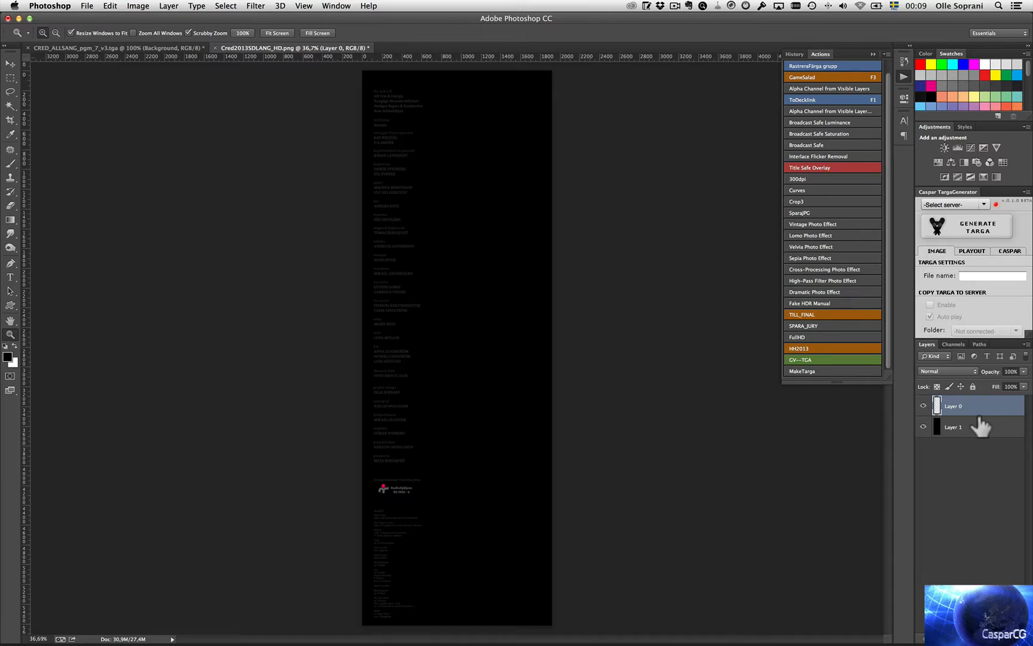
pyautogui.moveTo(351, 107)
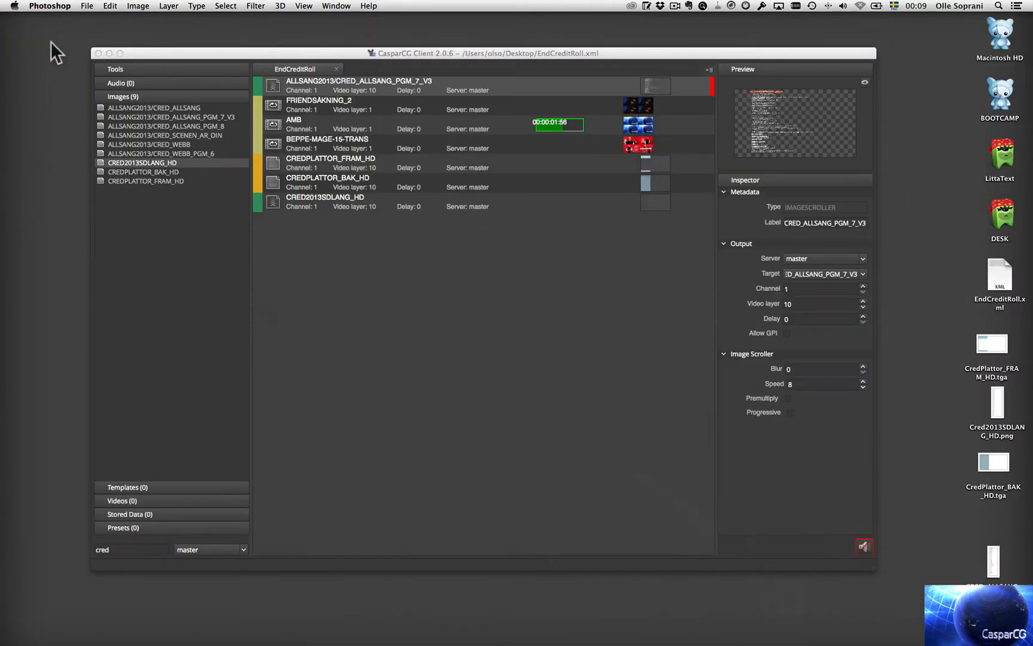
pyautogui.moveTo(560, 239)
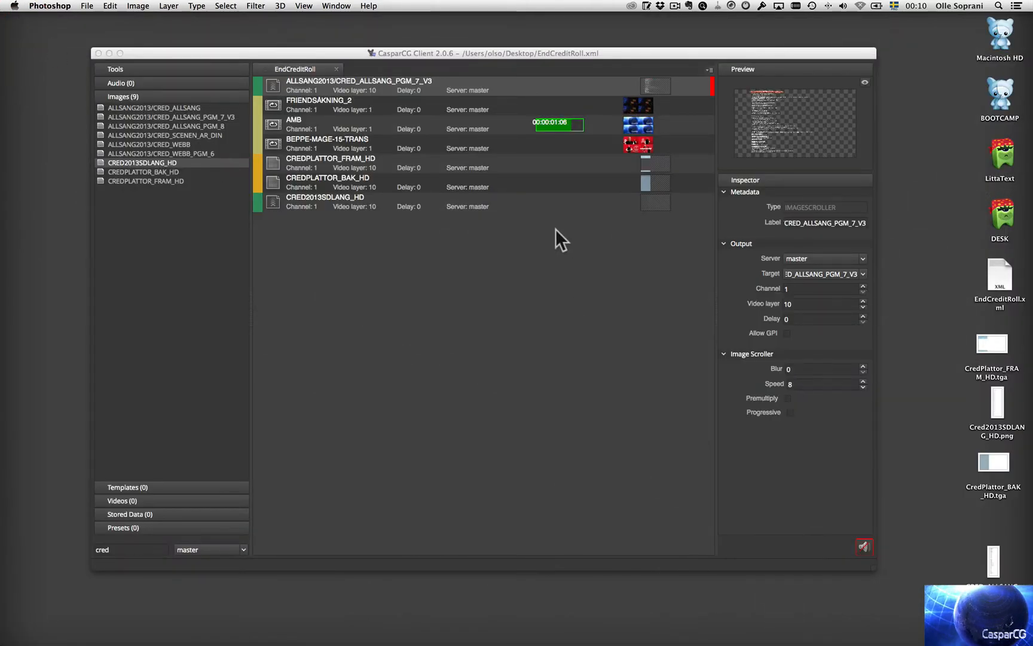
pyautogui.click(991, 346)
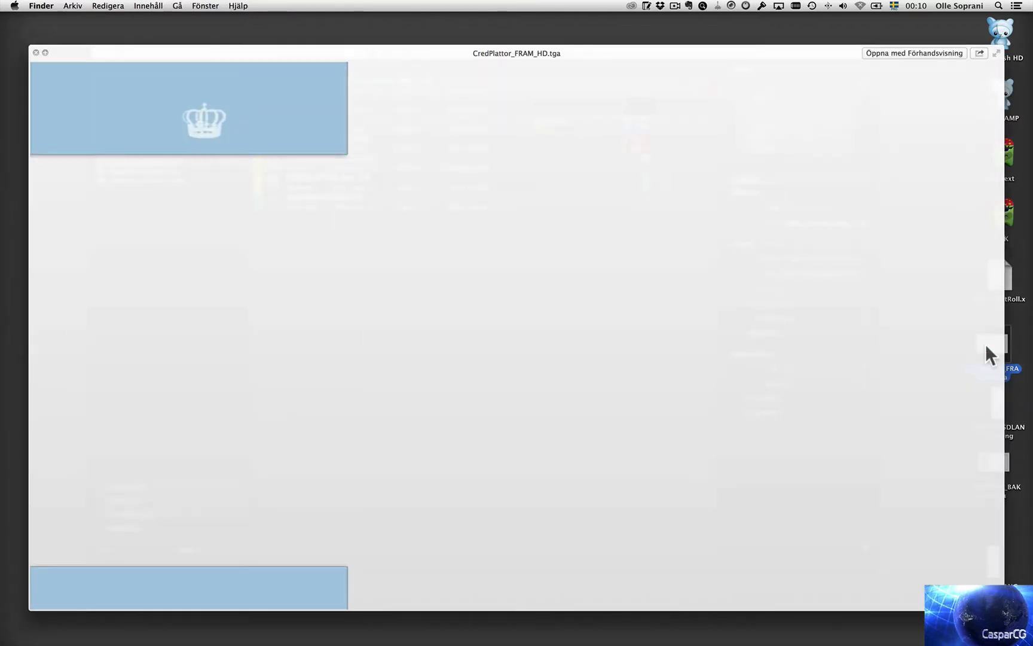
pyautogui.moveTo(269, 570)
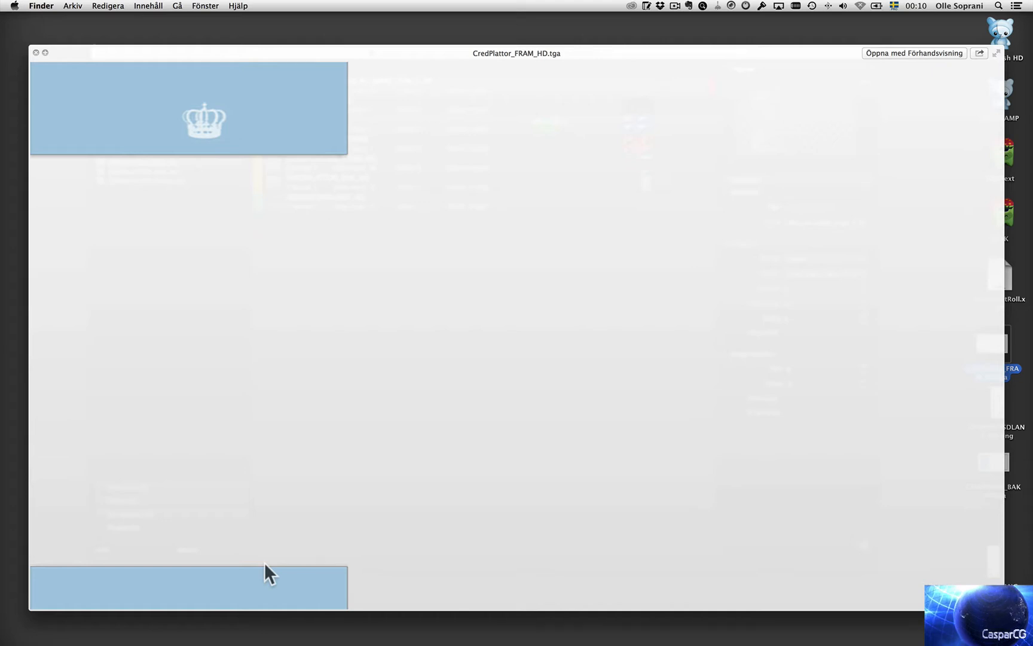
pyautogui.moveTo(275, 168)
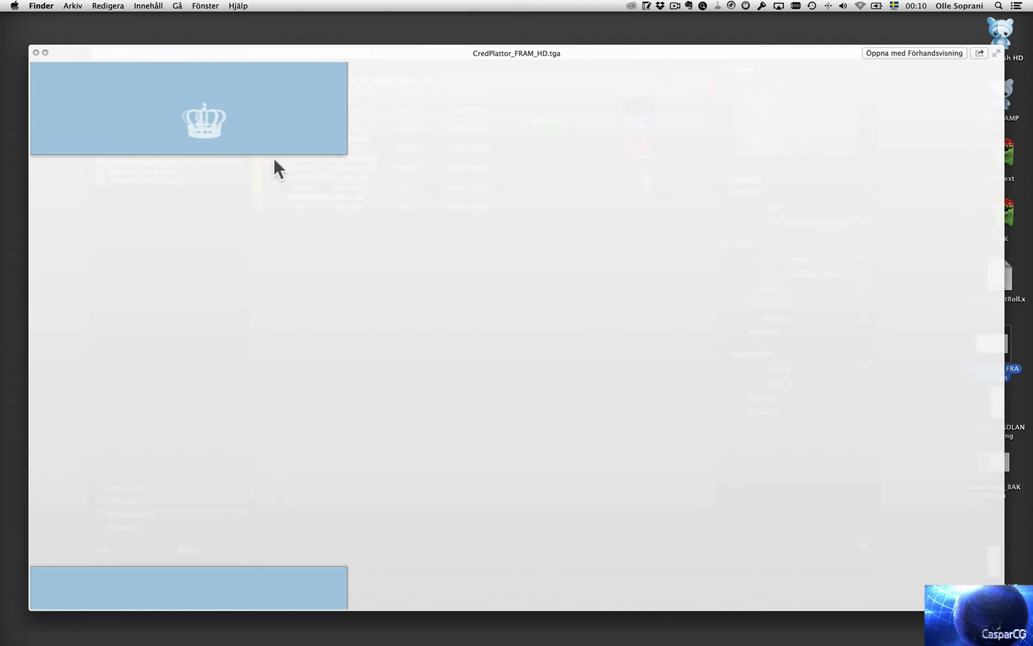
pyautogui.moveTo(306, 544)
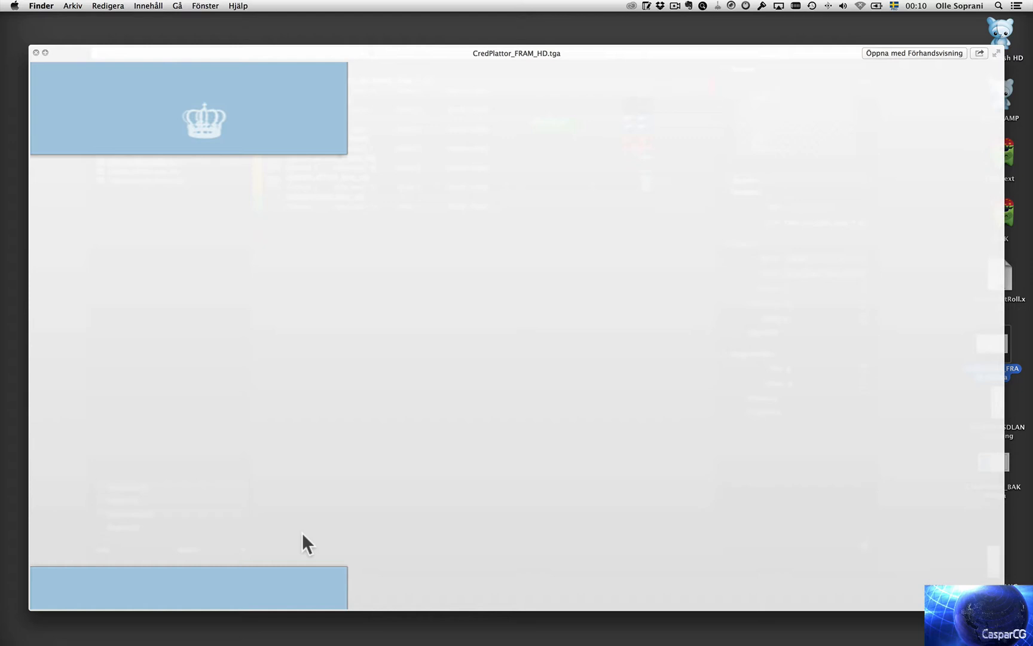
pyautogui.moveTo(474, 390)
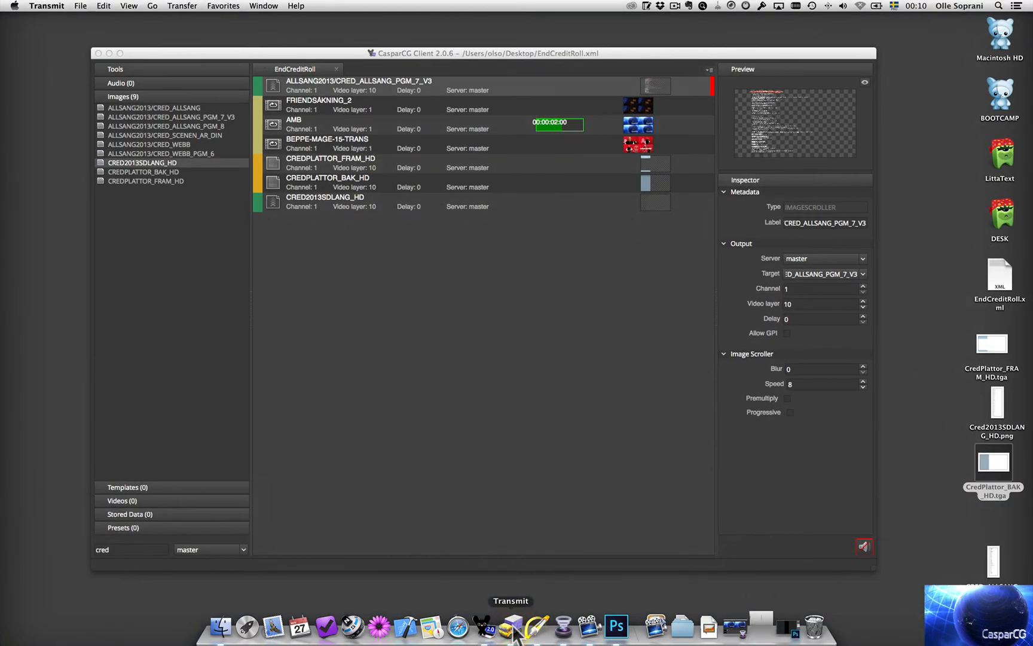
# Bring up Transmit to gather the two credit plates and the long credit-roll image on the desktop
pyautogui.click(511, 625)
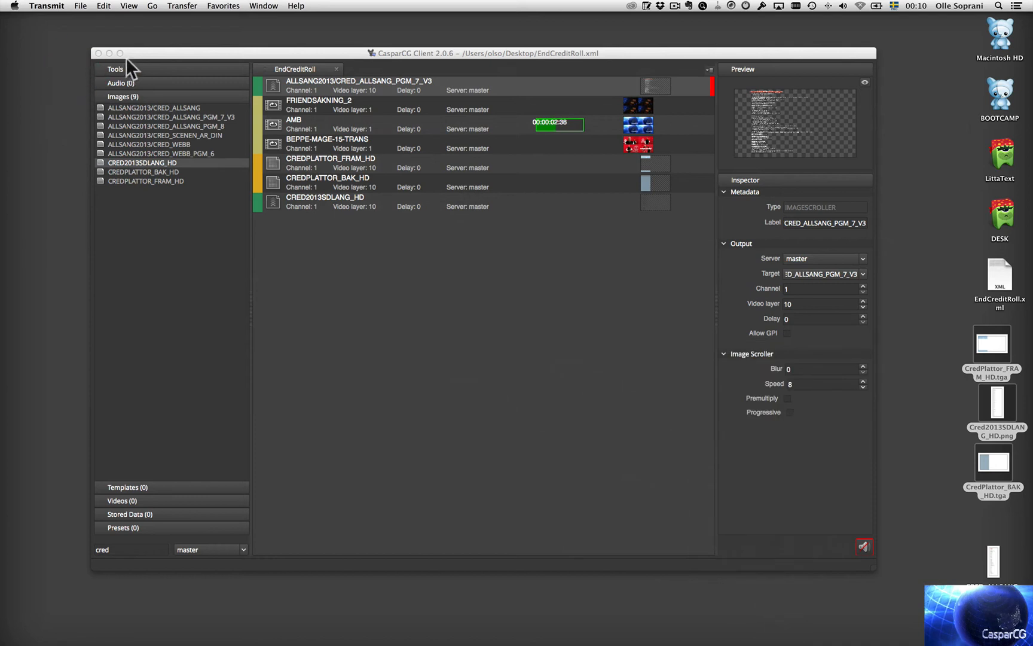
# Refresh the media library and remove the old credit items, leaving the three video items
pyautogui.click(183, 5)
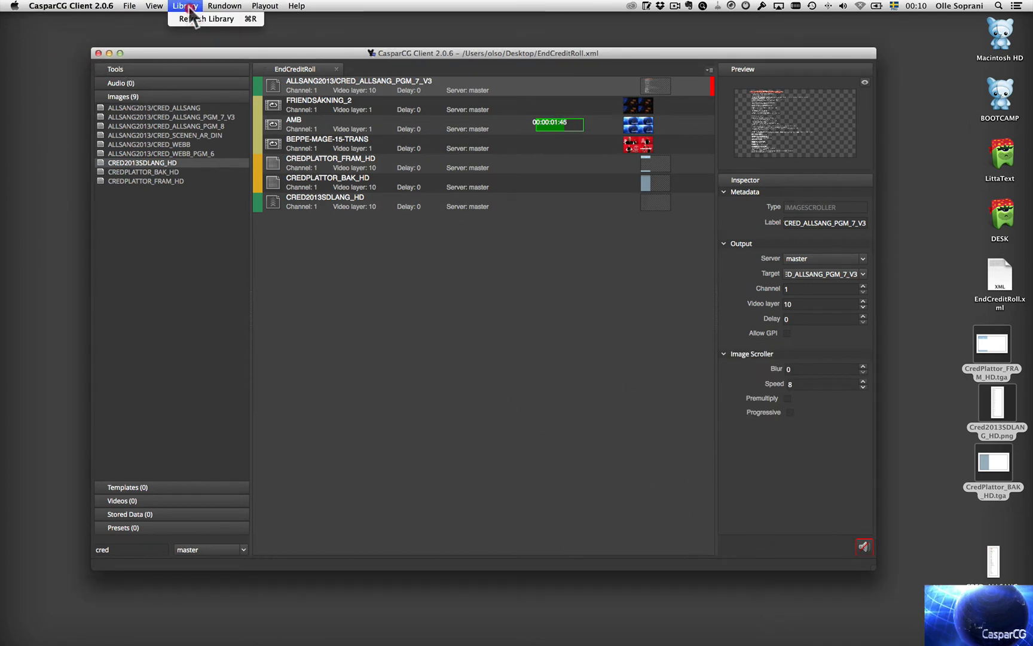
pyautogui.click(206, 17)
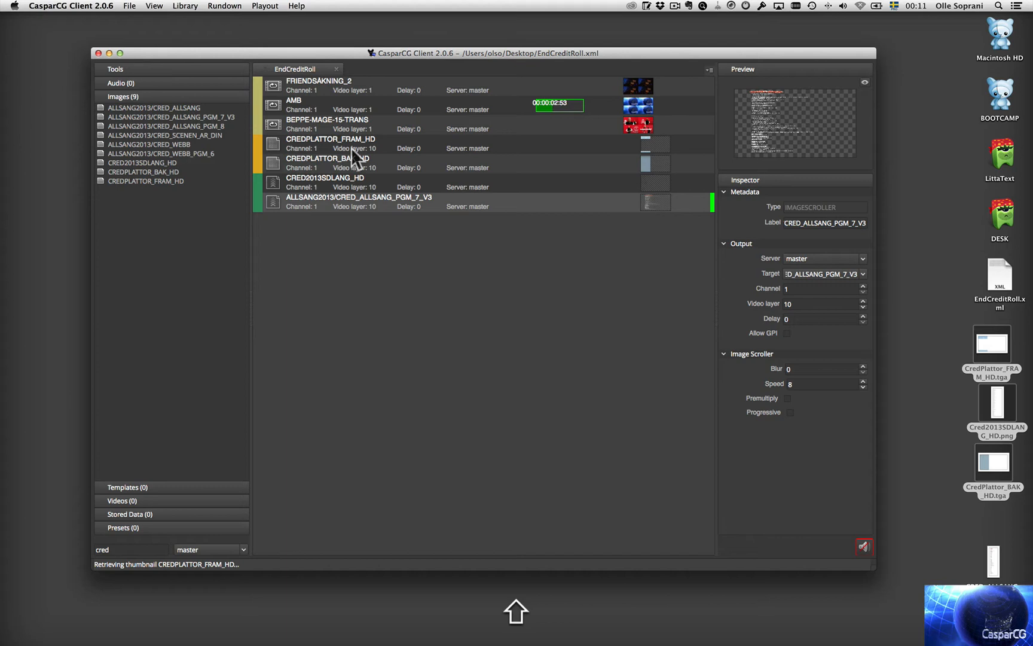
pyautogui.click(331, 138)
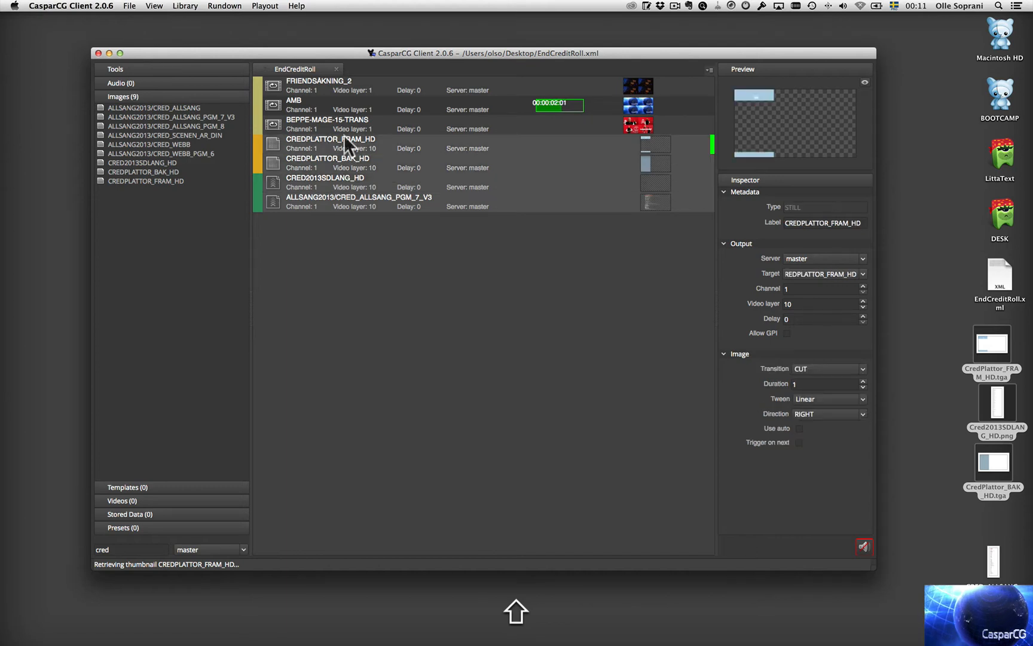
pyautogui.rightClick(349, 144)
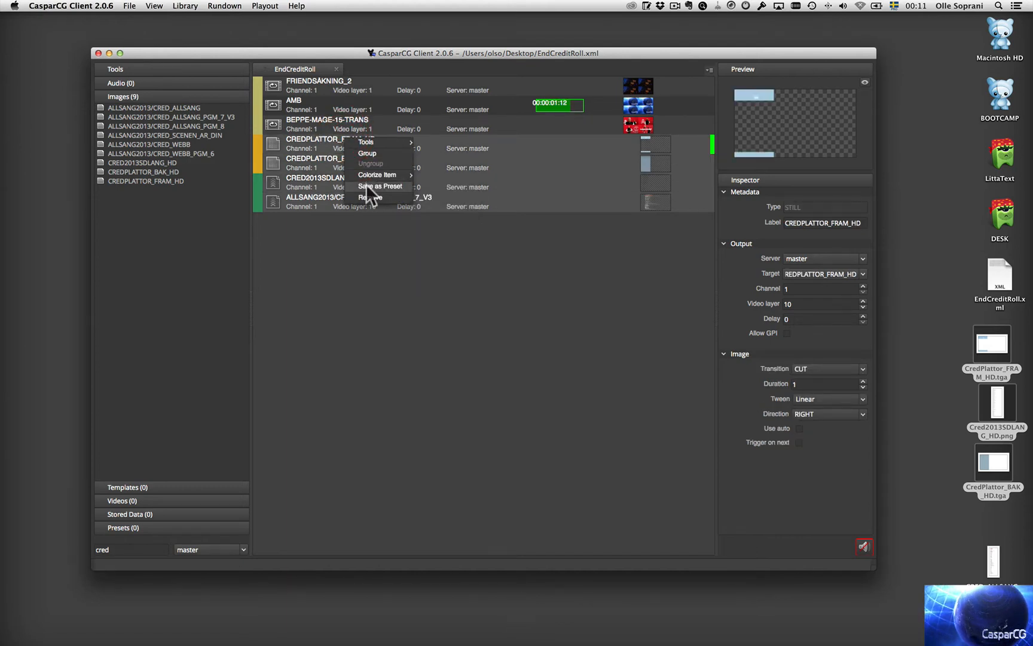
pyautogui.click(369, 197)
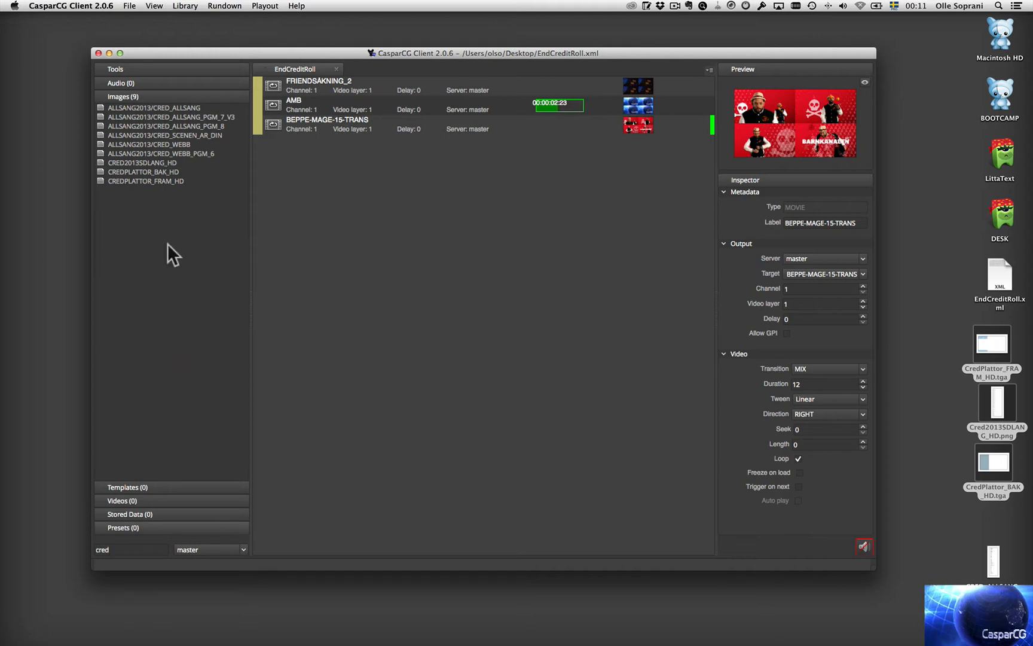
pyautogui.moveTo(162, 196)
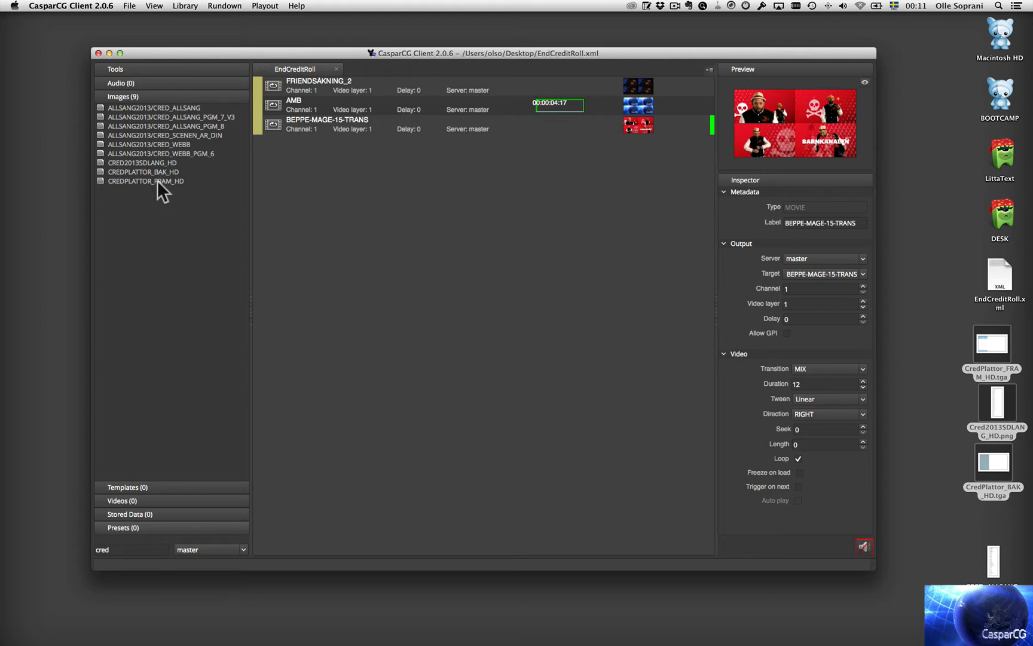
# Add the CREDPLATTOR_BAK_HD and CREDPLATTOR_FRAM_HD stills to the rundown below the three videos
pyautogui.click(143, 172)
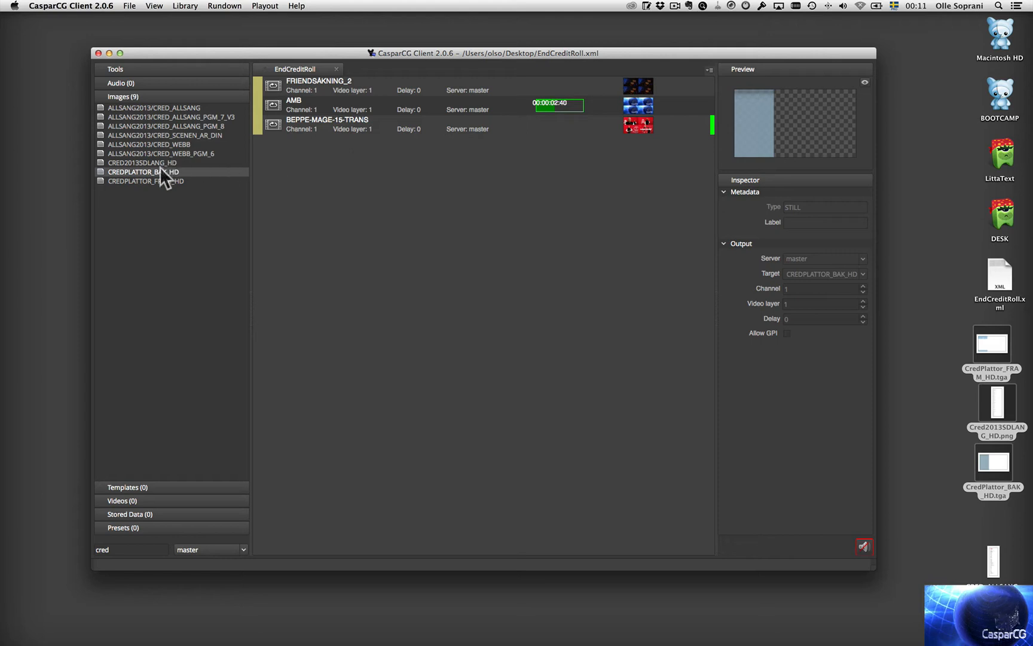
pyautogui.doubleClick(143, 172)
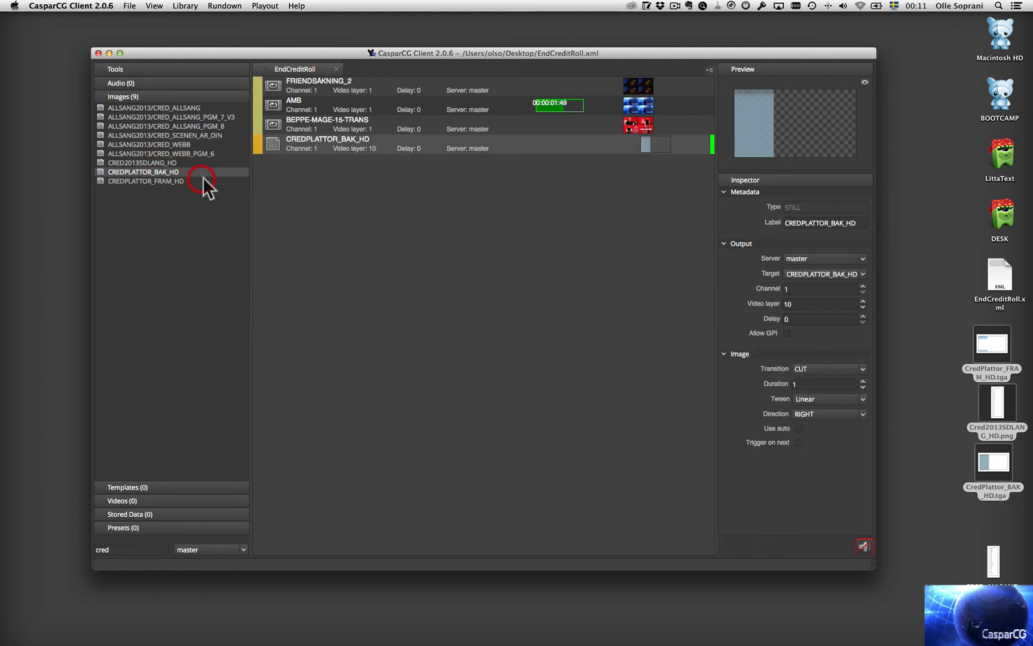
pyautogui.click(146, 182)
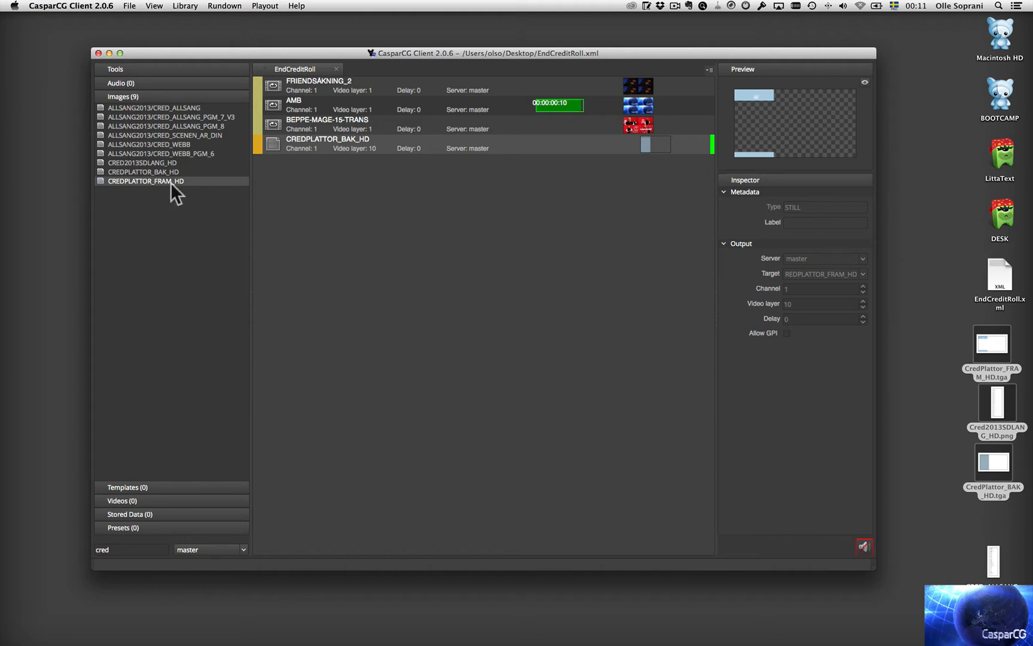
pyautogui.moveTo(868, 88)
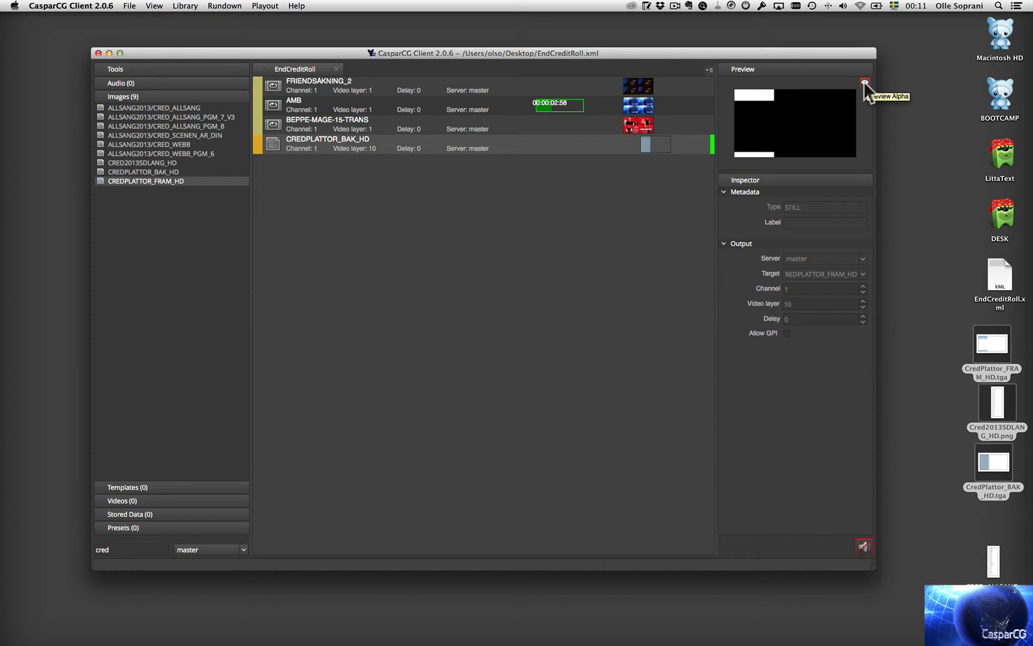
pyautogui.click(864, 84)
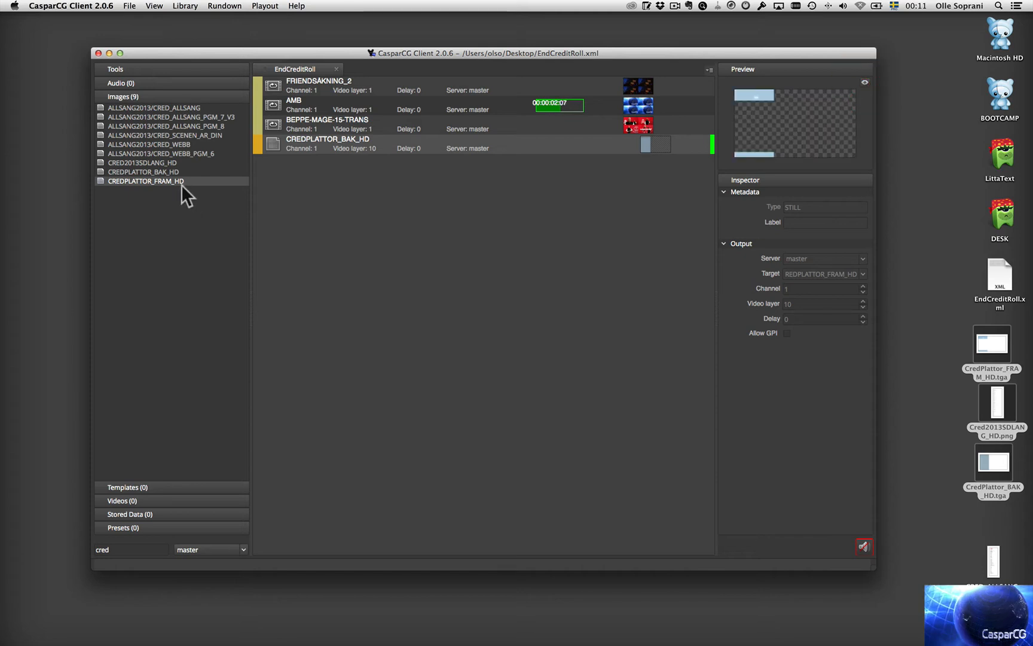
pyautogui.doubleClick(146, 180)
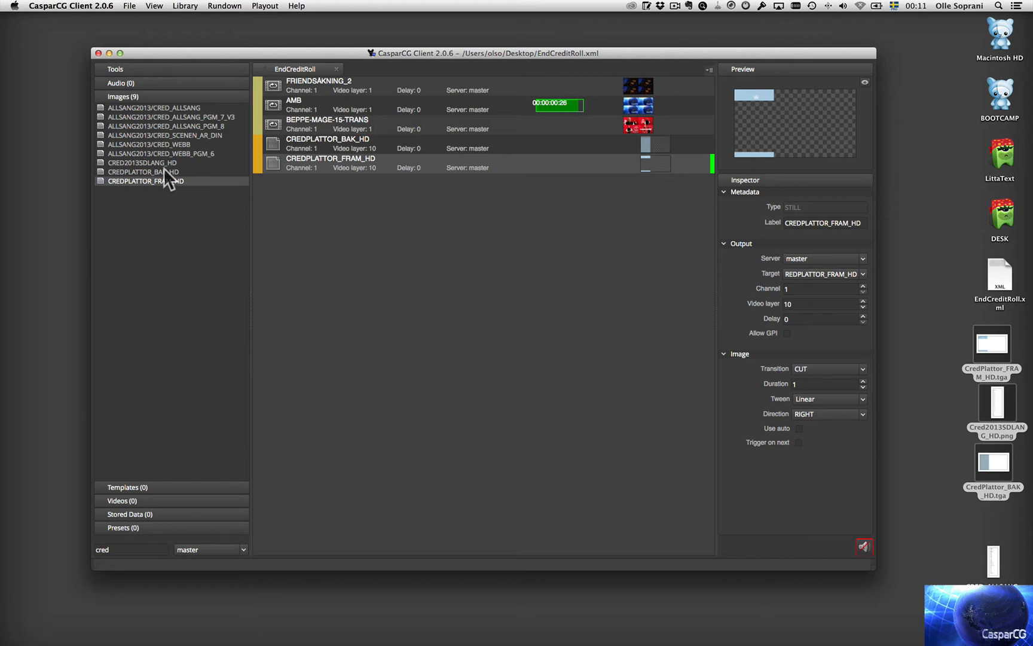
# Preview CRED2013SDLANG_HD, CRED_ALLSANG and CRED_ALLSANG_PGM_7_V3 in the library
pyautogui.click(141, 163)
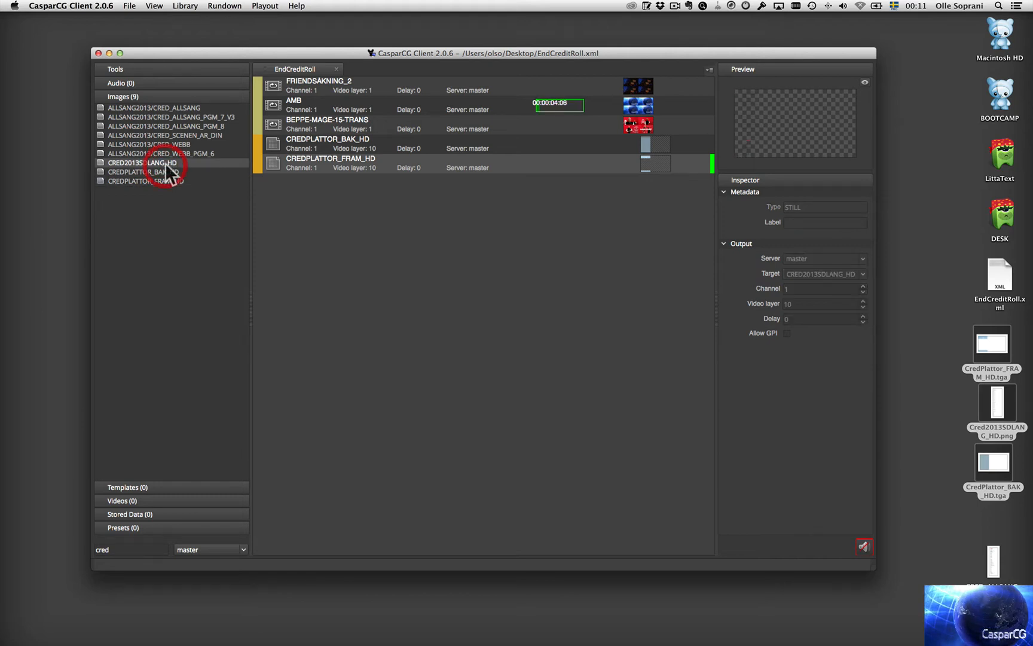
pyautogui.moveTo(171, 105)
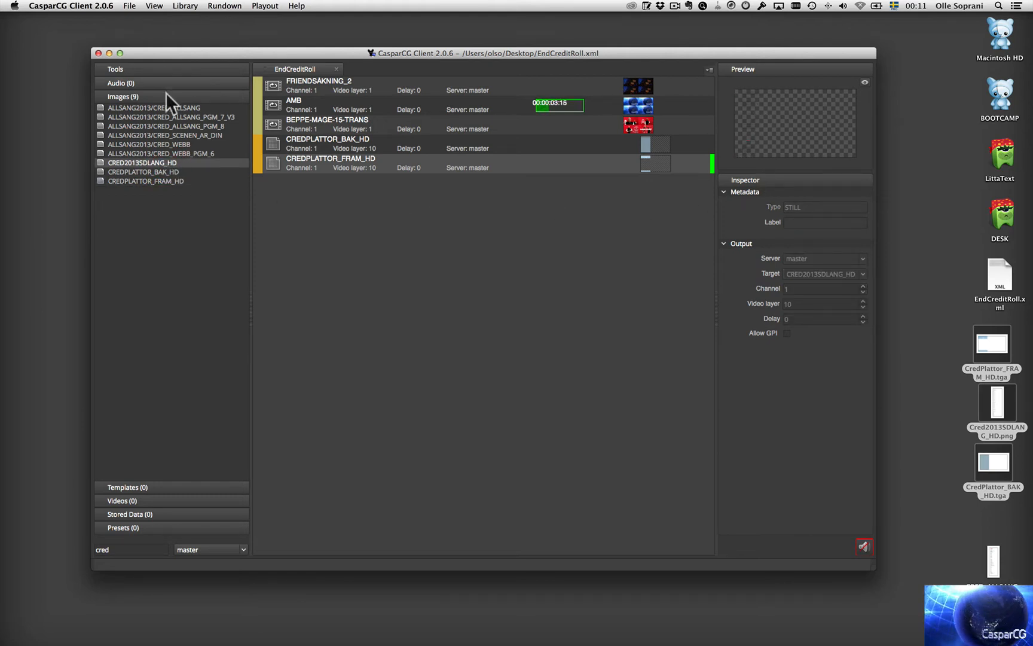
pyautogui.click(154, 107)
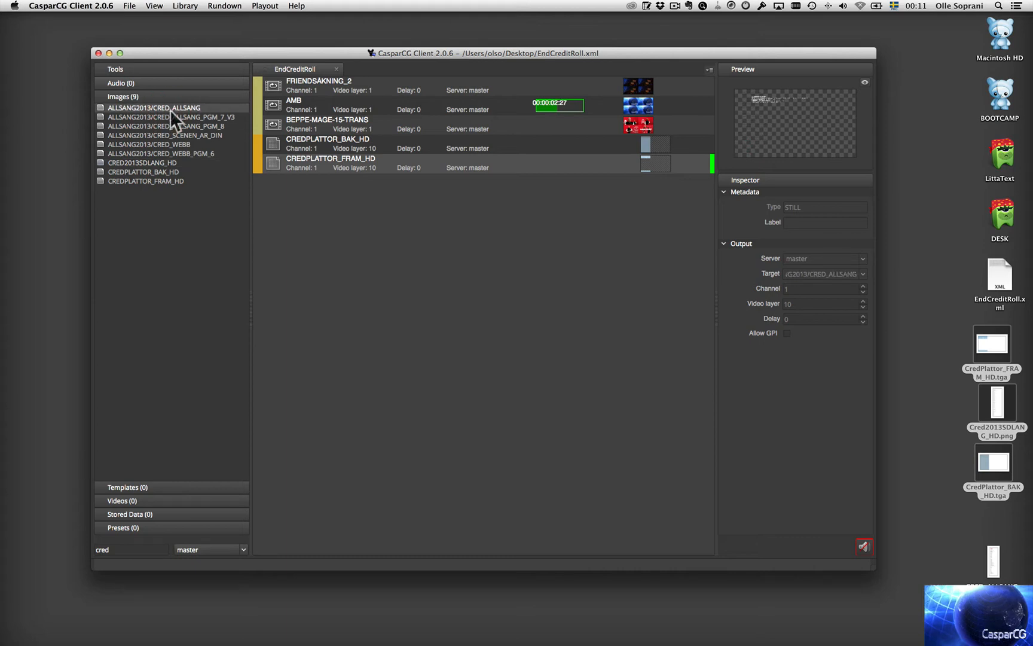
pyautogui.click(172, 118)
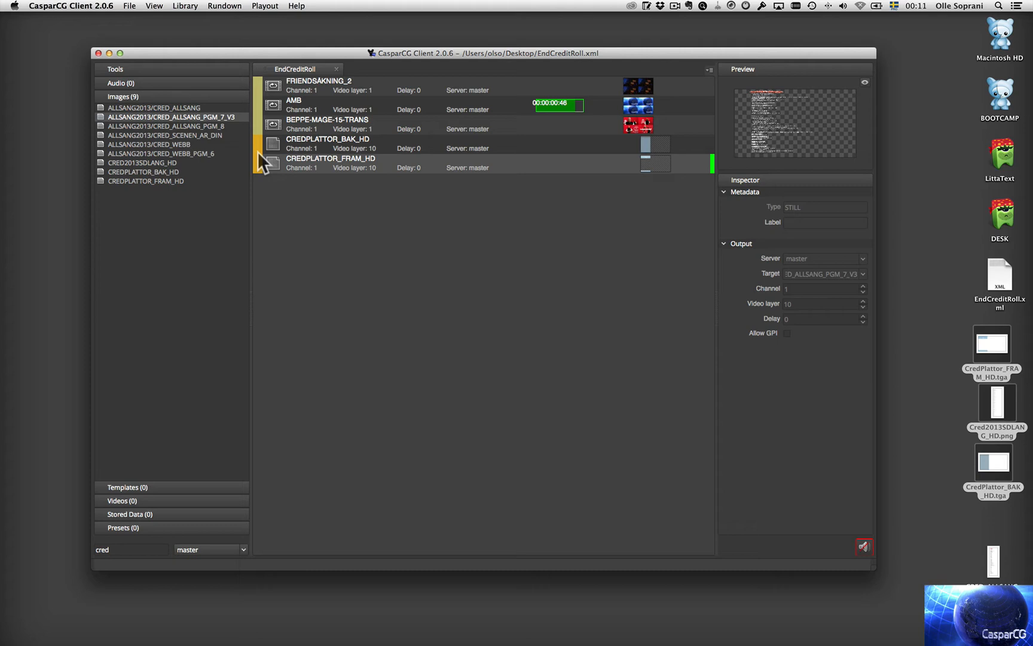
pyautogui.click(141, 163)
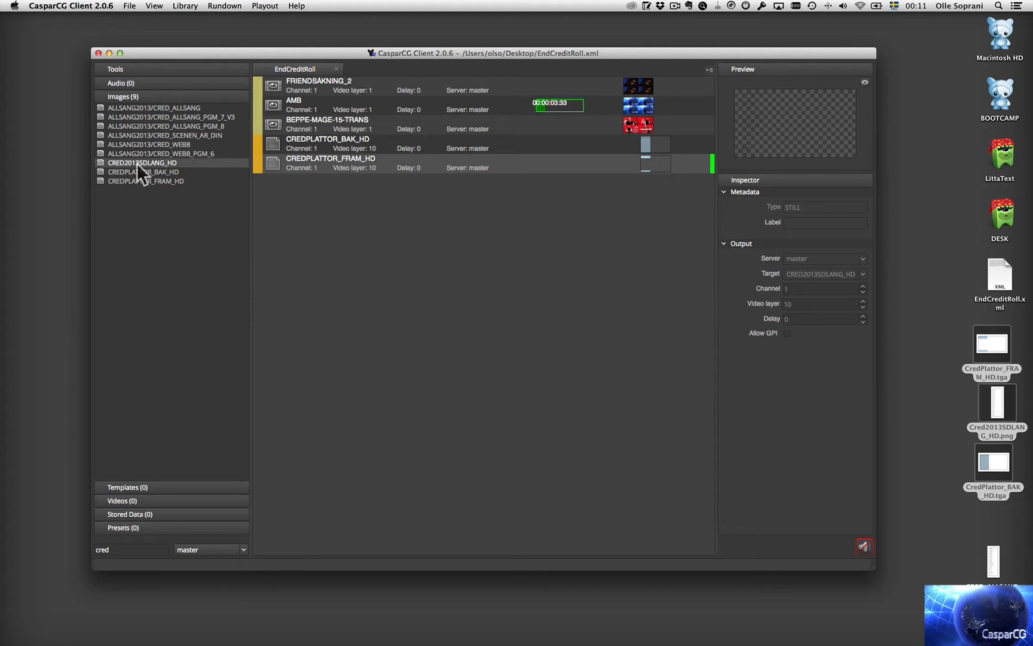
# Add CRED2013SDLANG_HD to the rundown as an image scroller at speed 8
pyautogui.rightClick(141, 163)
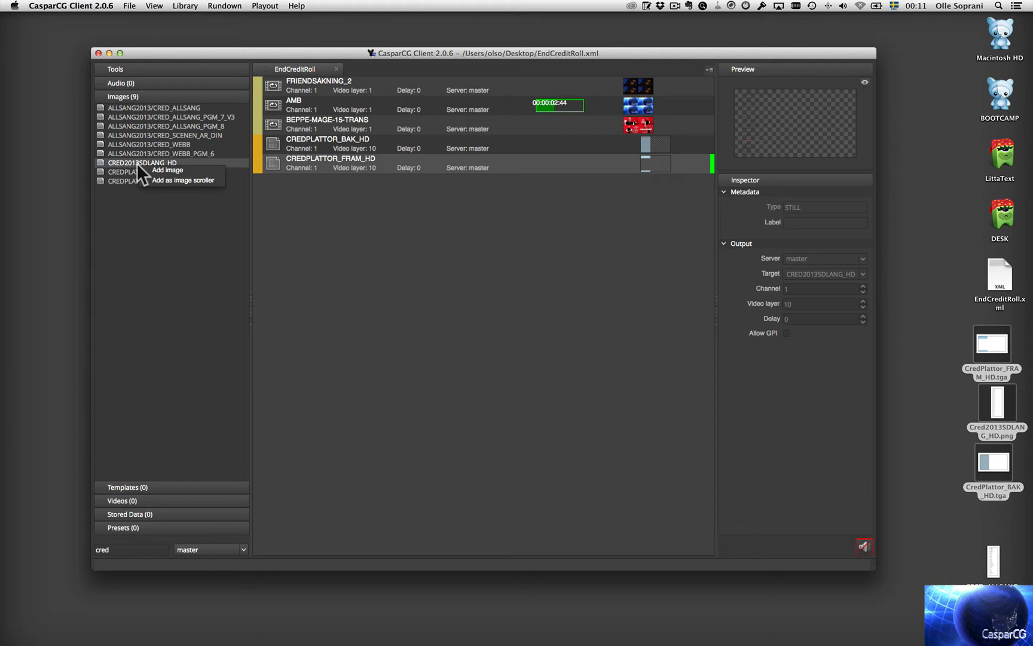
pyautogui.moveTo(192, 195)
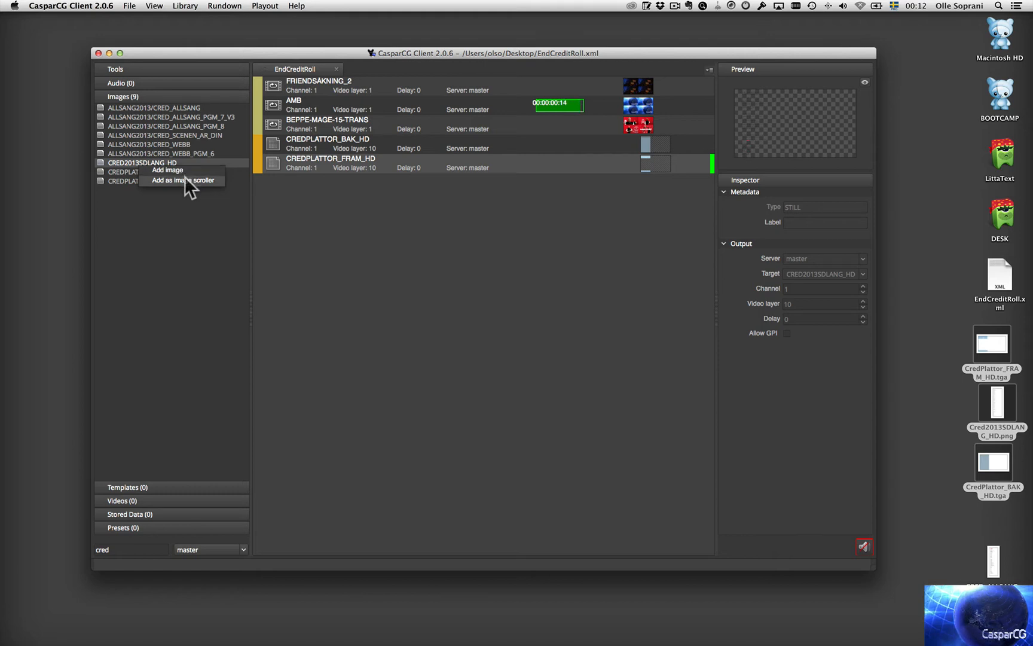
pyautogui.click(183, 179)
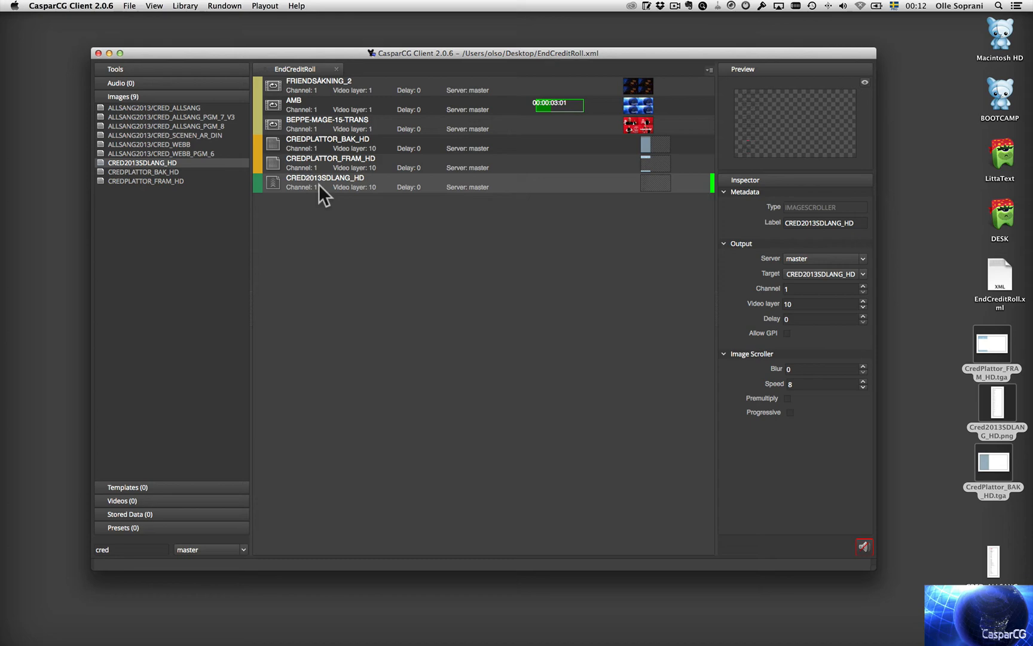
pyautogui.click(324, 182)
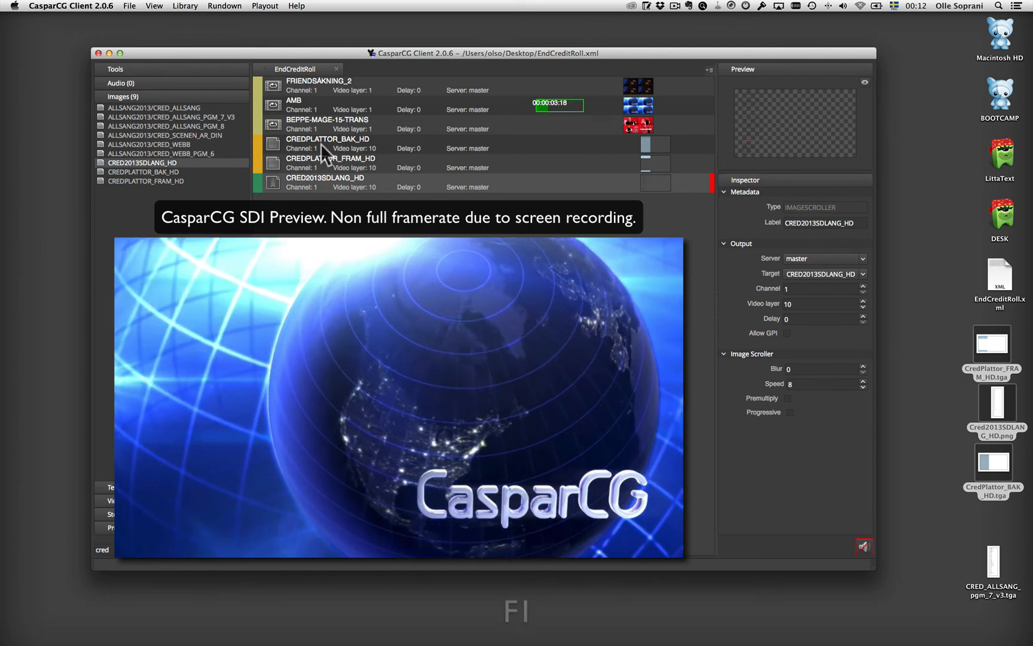
# Put CREDPLATTOR_BAK_HD on video layer 9, CREDPLATTOR_FRAM_HD on layer 11, and group the three credit items
pyautogui.click(328, 143)
pyautogui.write('9')
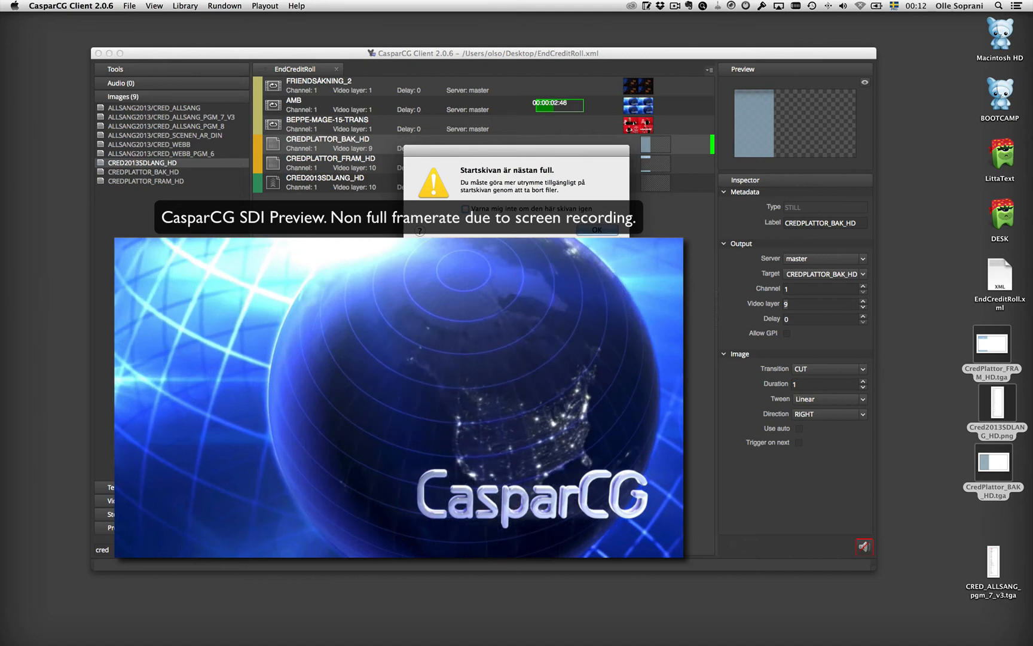
pyautogui.click(596, 230)
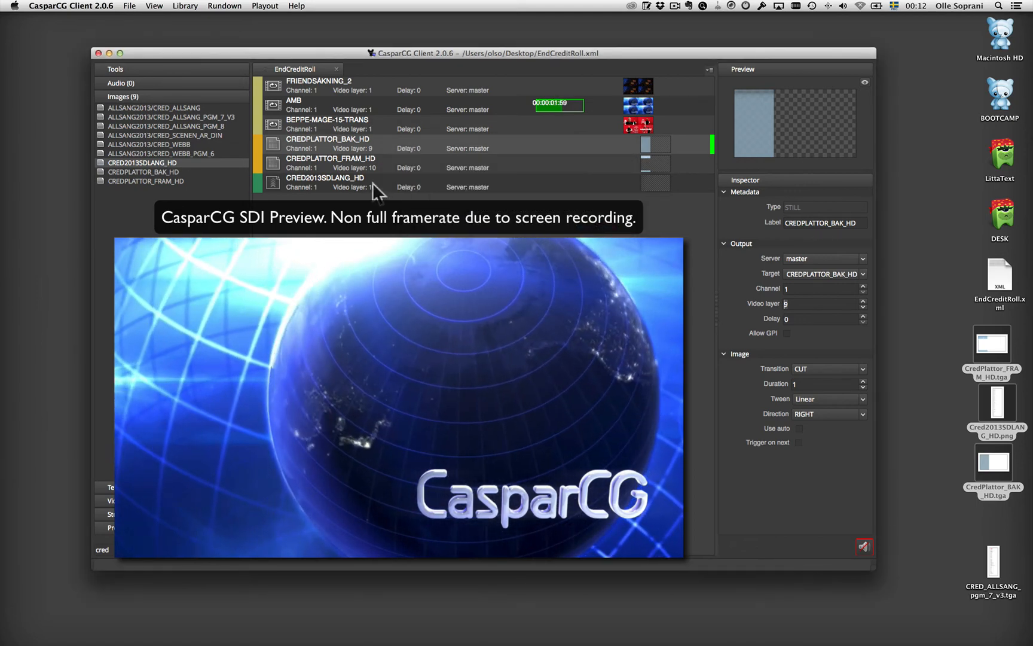
pyautogui.click(331, 163)
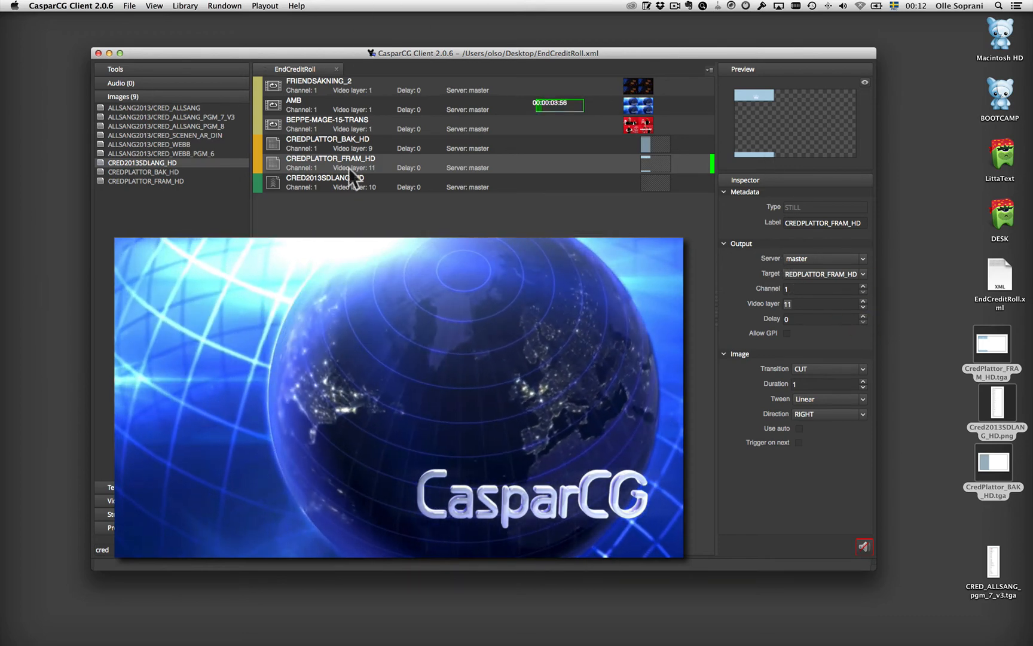
pyautogui.click(324, 178)
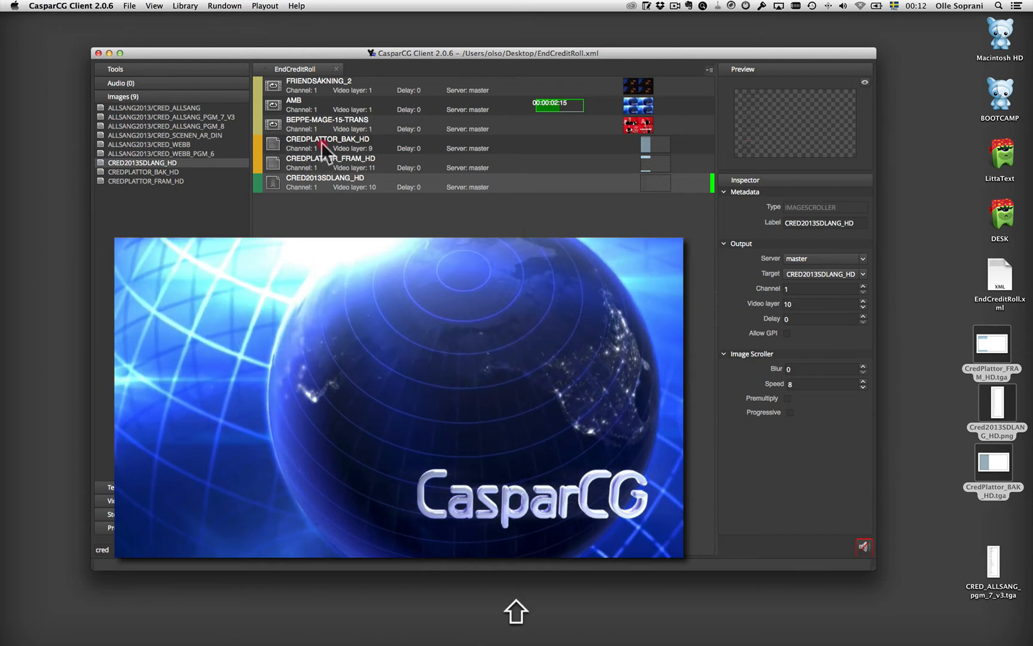
pyautogui.press('cmd+g')
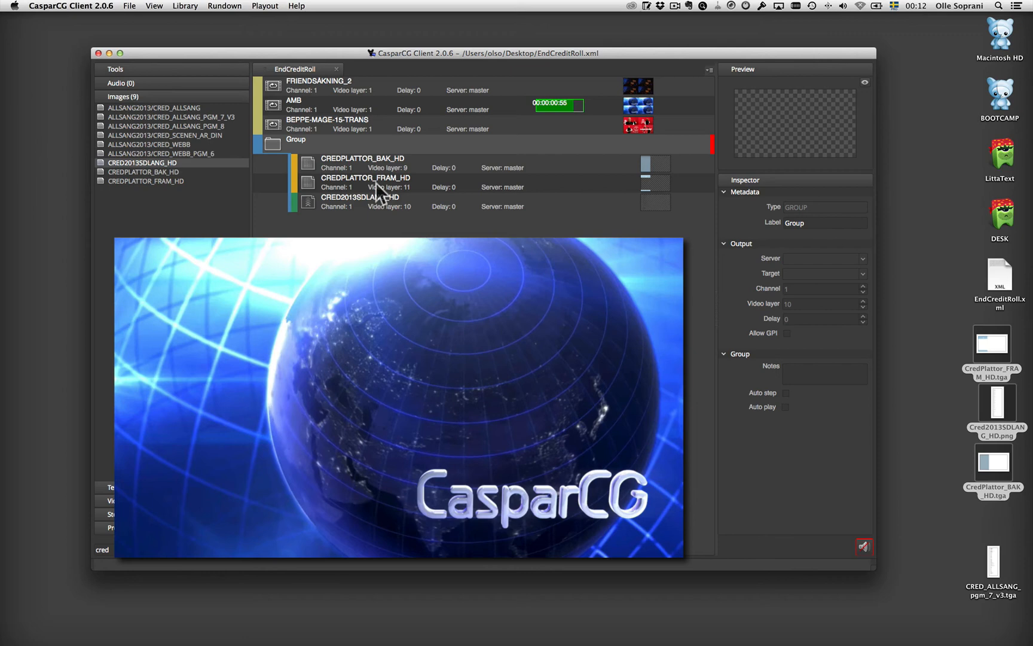
# Adjust the CRED2013SDLANG_HD scroller speed in the Inspector to 11, replaying the credit group to check
pyautogui.click(360, 201)
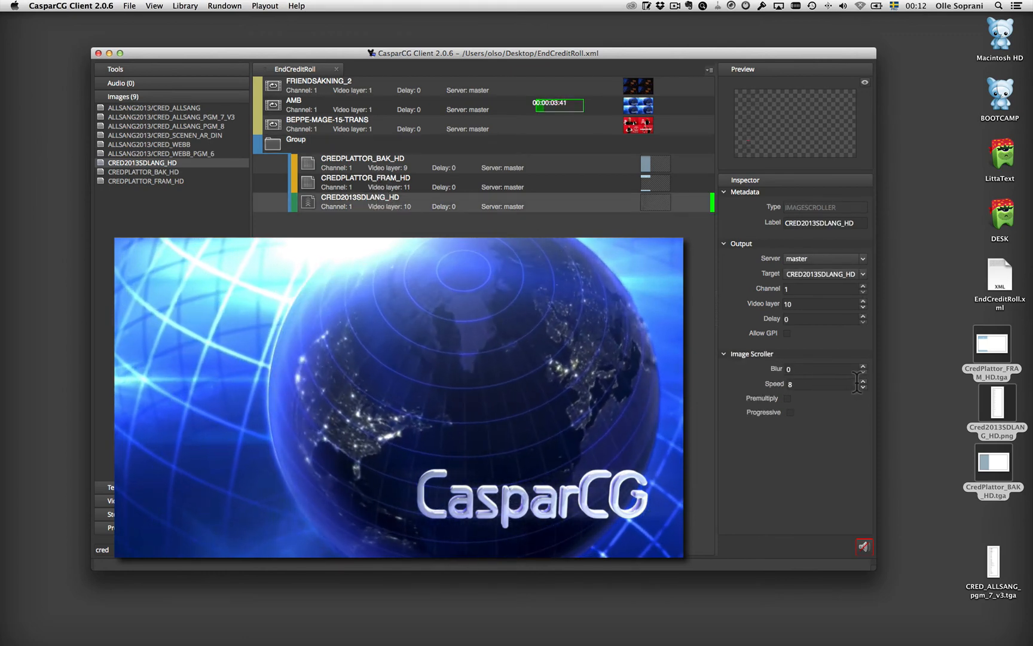
pyautogui.click(862, 381)
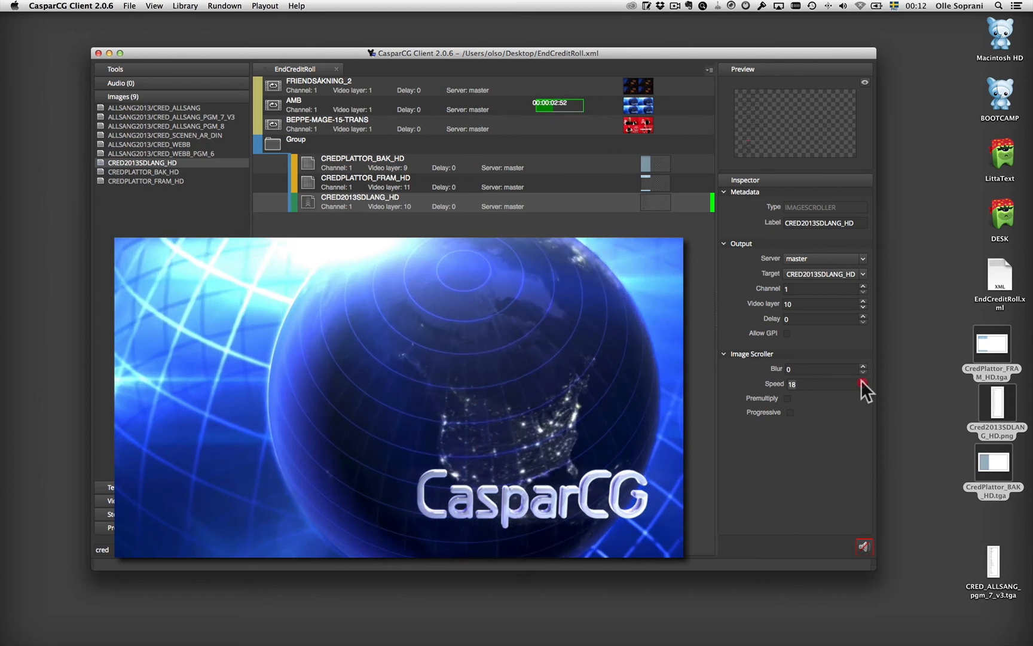
pyautogui.click(295, 138)
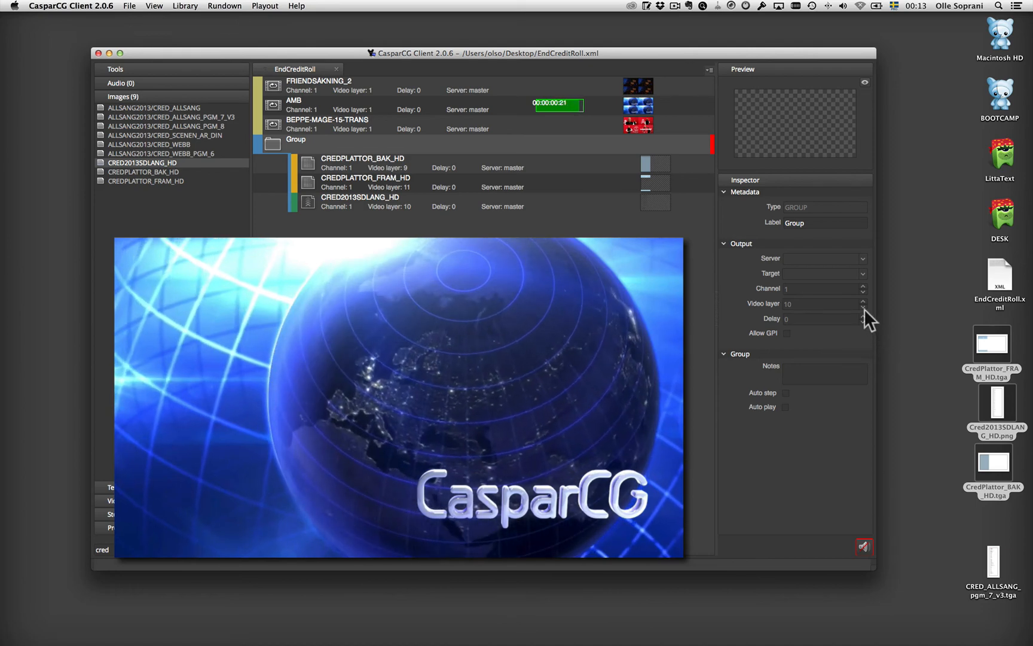
pyautogui.click(360, 200)
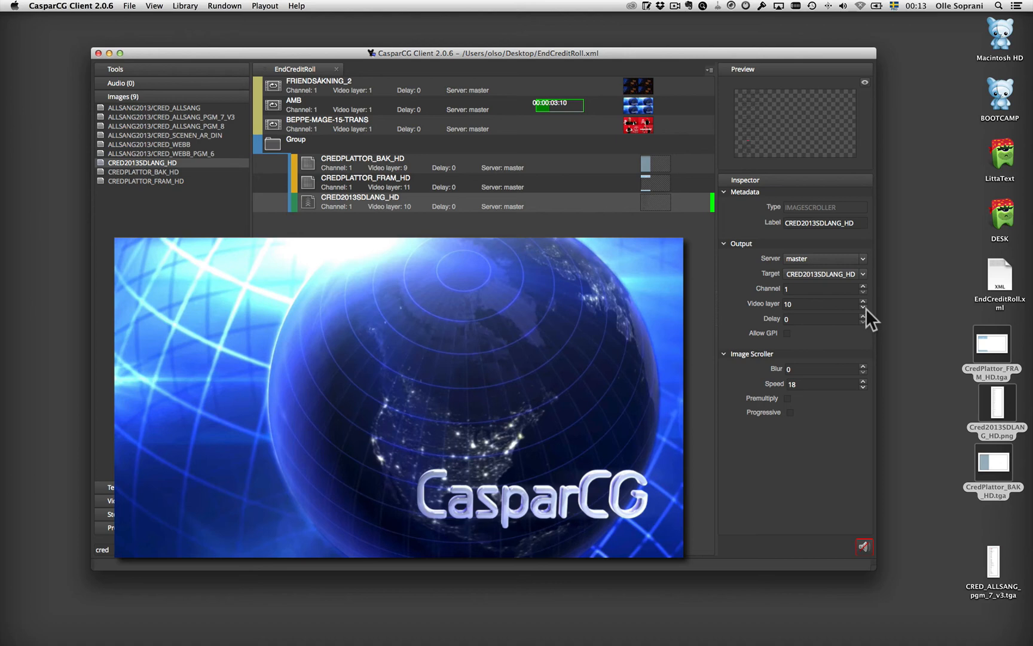
pyautogui.click(864, 388)
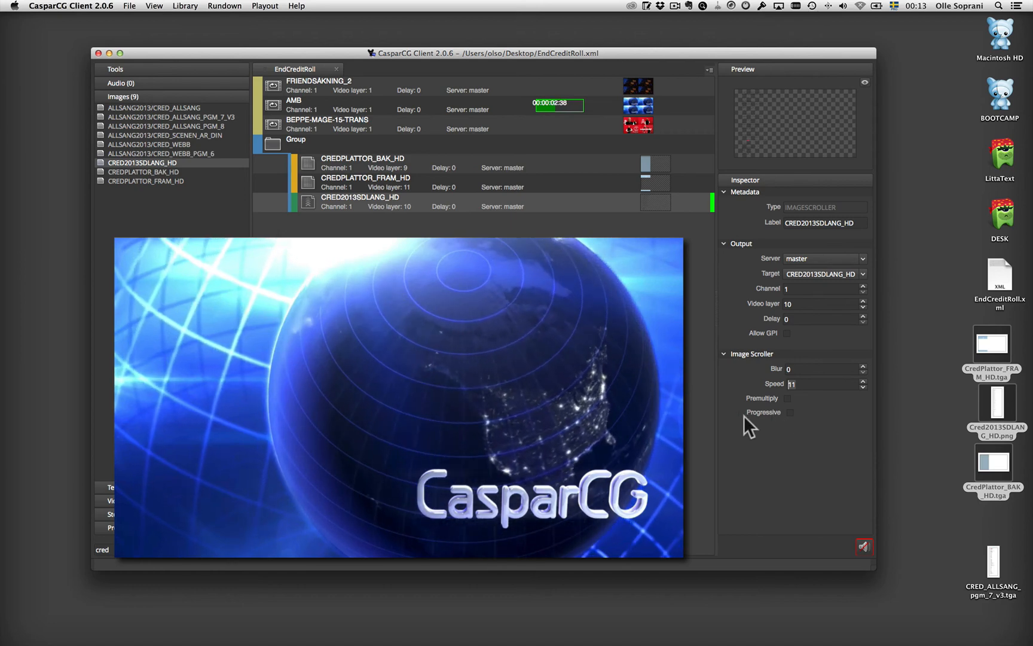
pyautogui.click(295, 139)
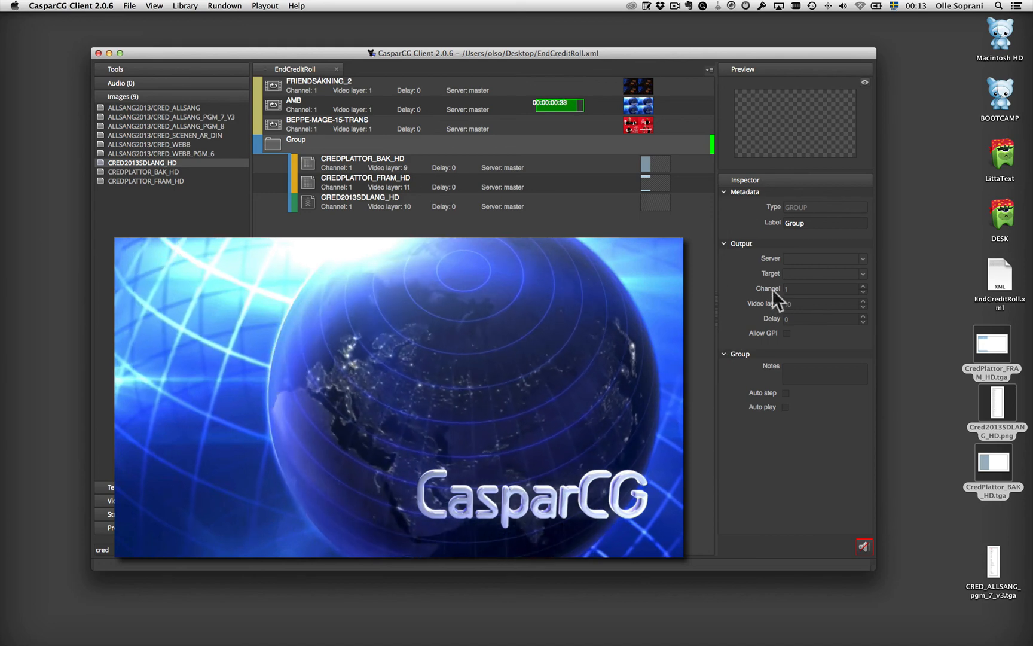
# Give both CREDPLATTOR plates MIX transitions, FRAM_HD duration 12, and the scroller a delay of 12
pyautogui.click(362, 163)
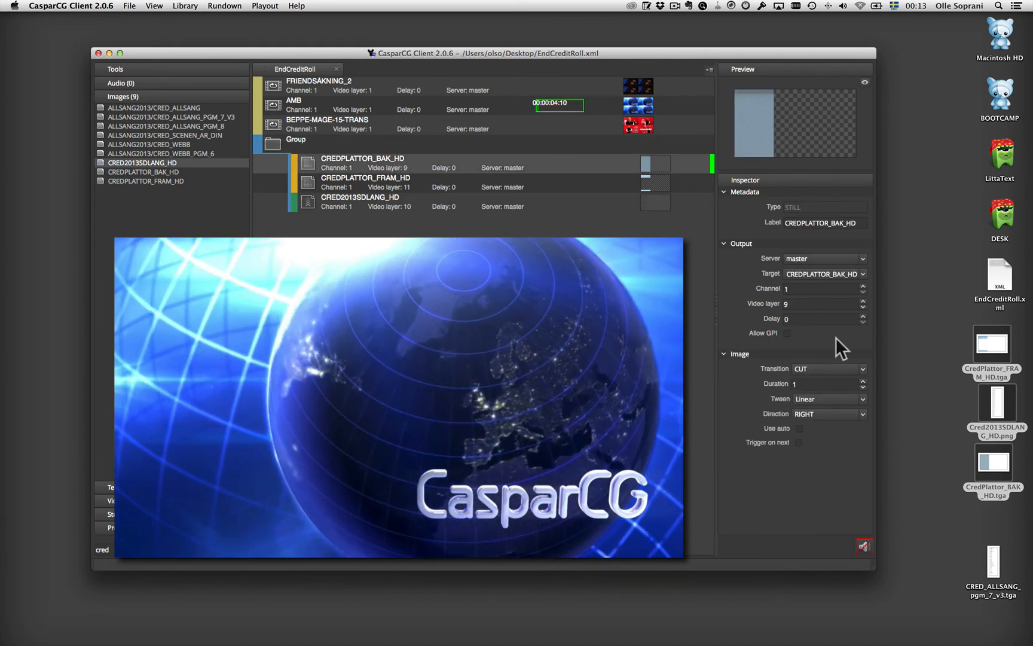
pyautogui.click(827, 369)
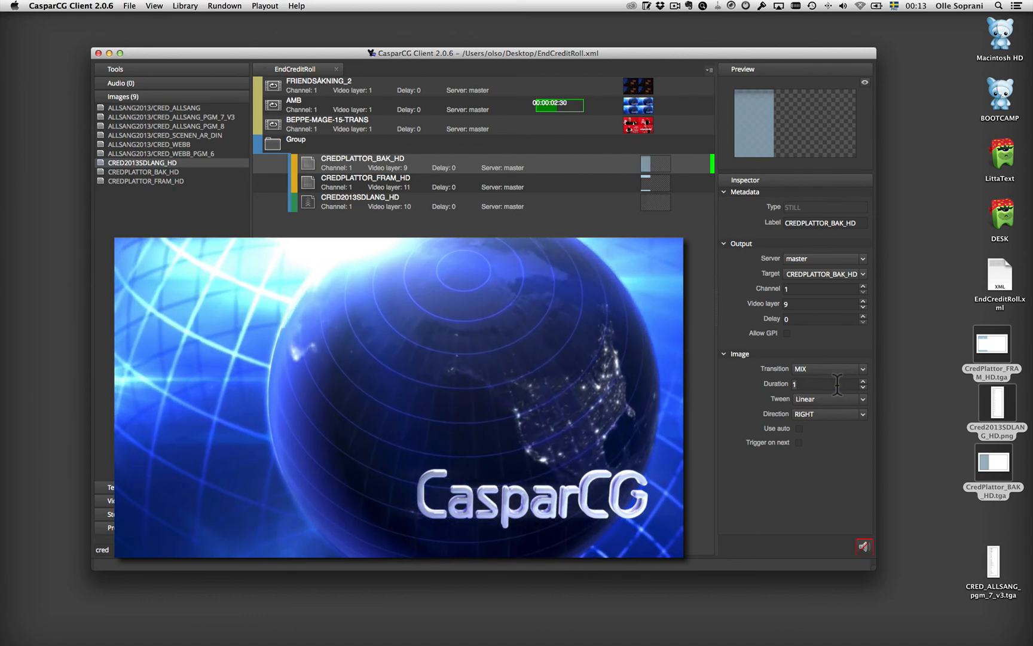
pyautogui.click(365, 182)
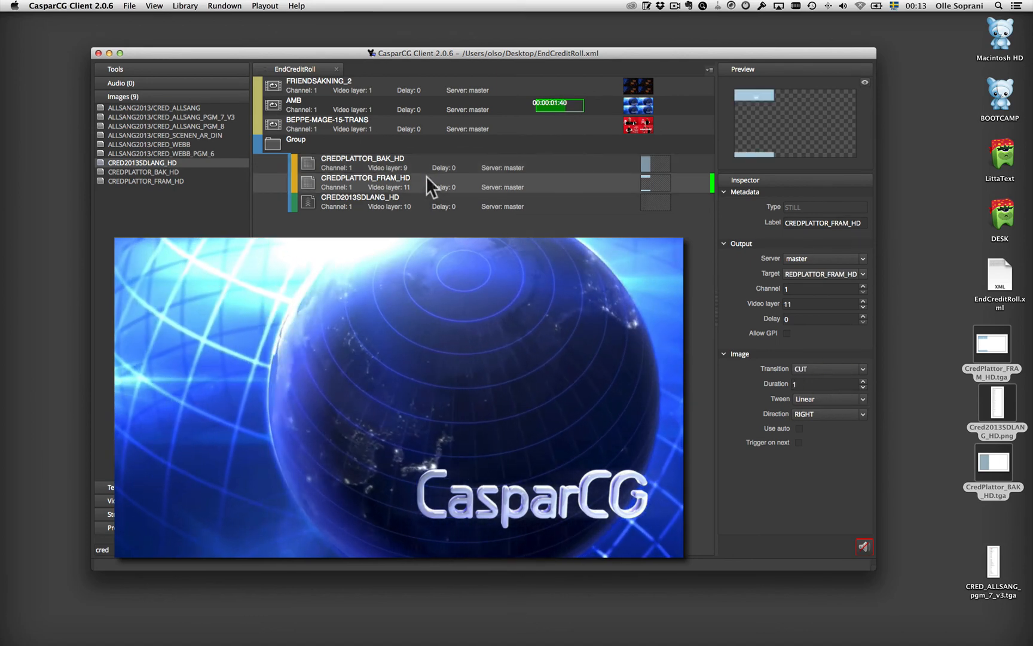
pyautogui.click(828, 368)
pyautogui.write('2')
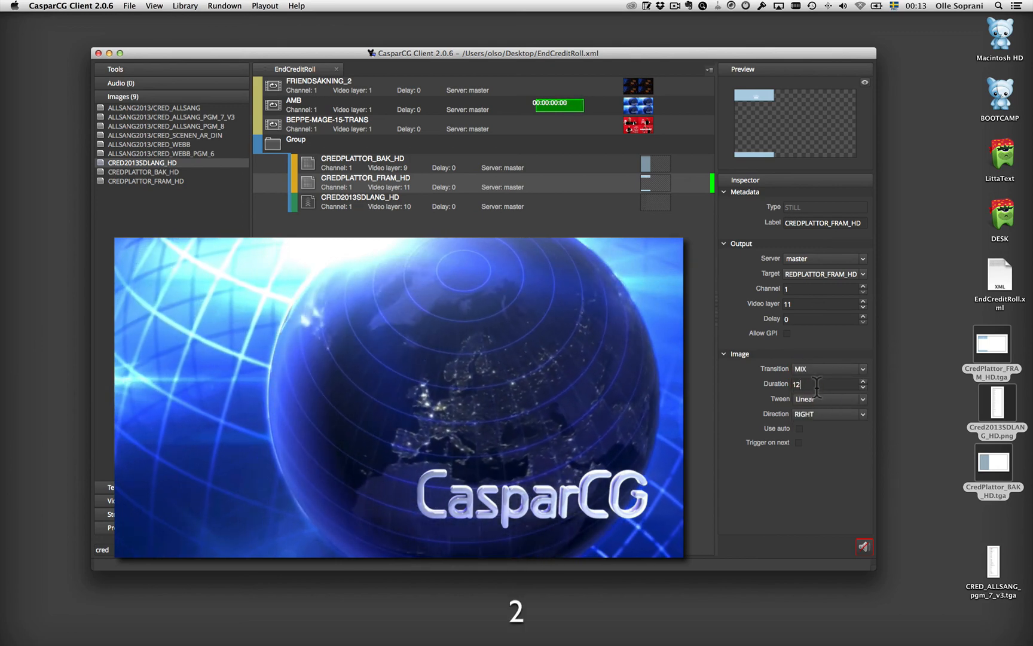
pyautogui.click(360, 202)
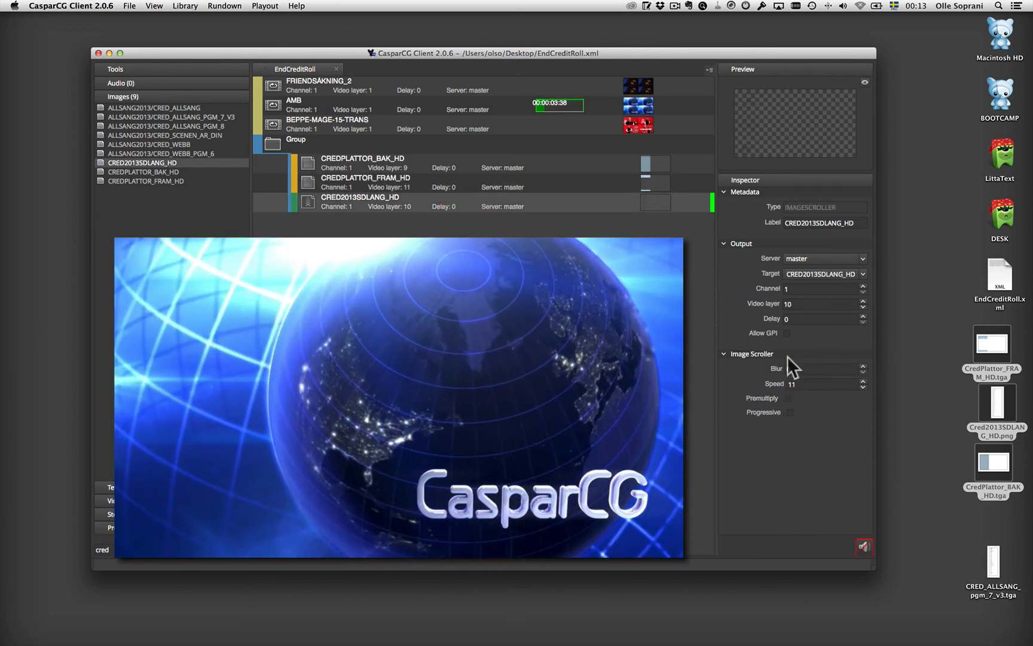
pyautogui.write('12')
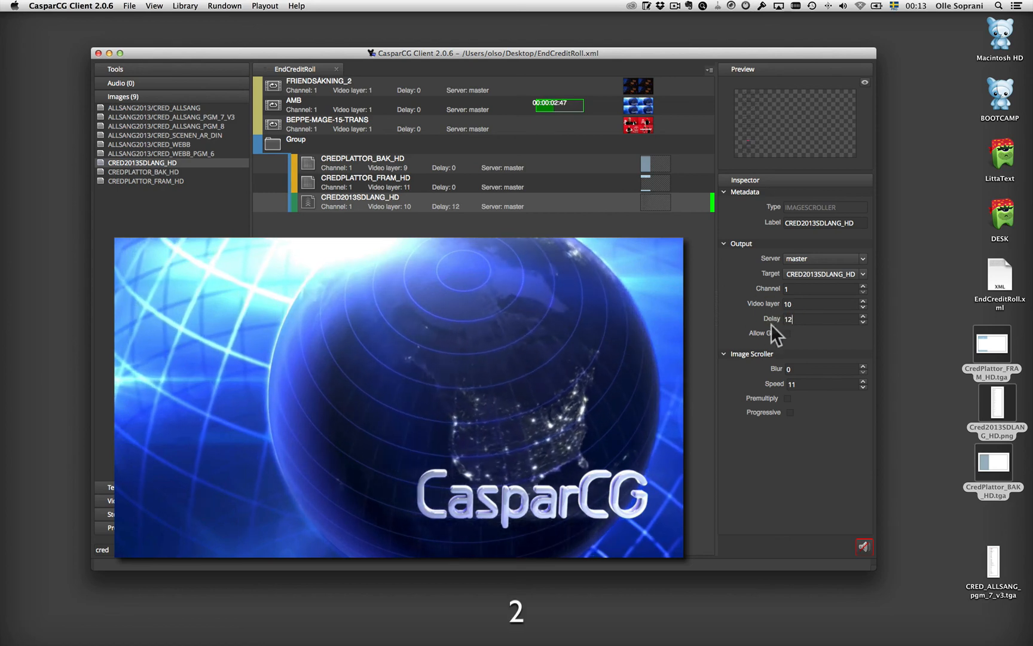